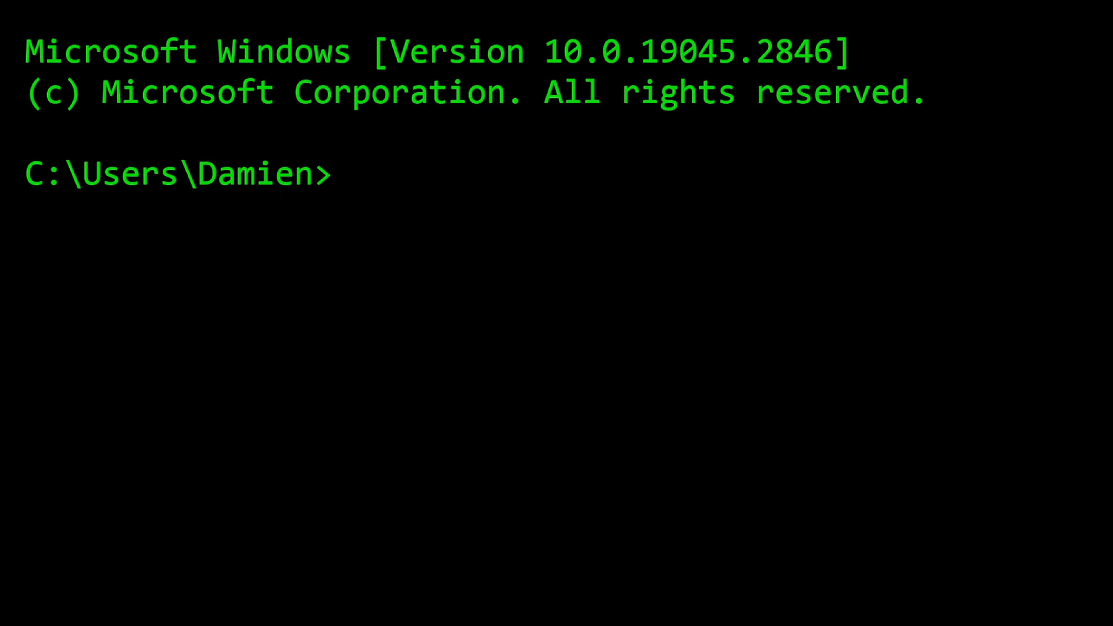
Step: Enter the devmgmt.msc command at the prompt to start Device Manager
type("de")
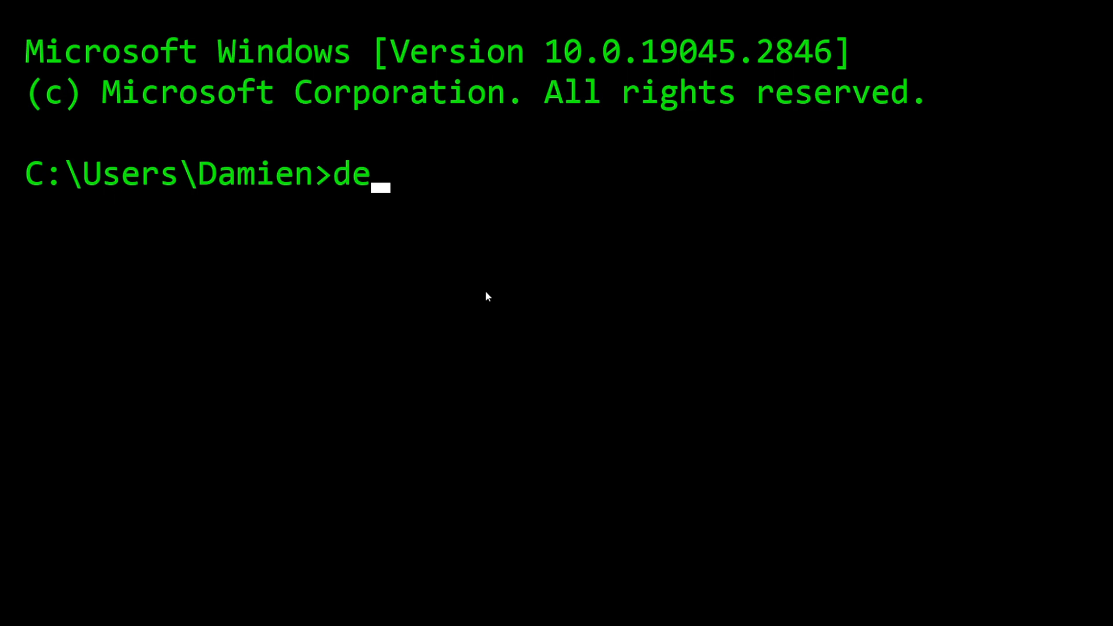
type("vmgmt")
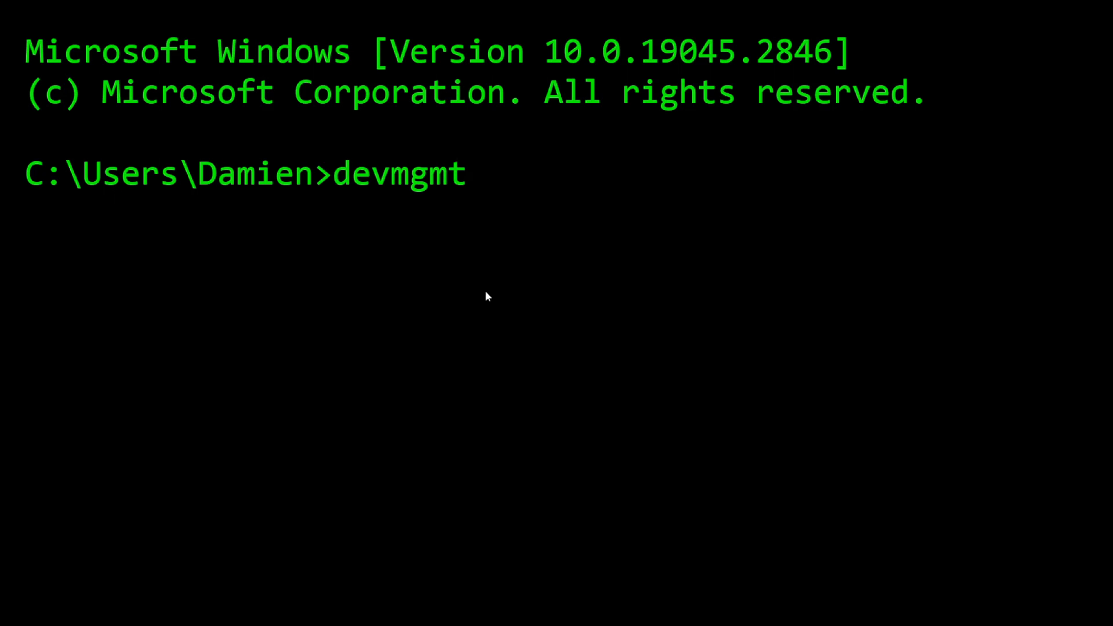
type(".")
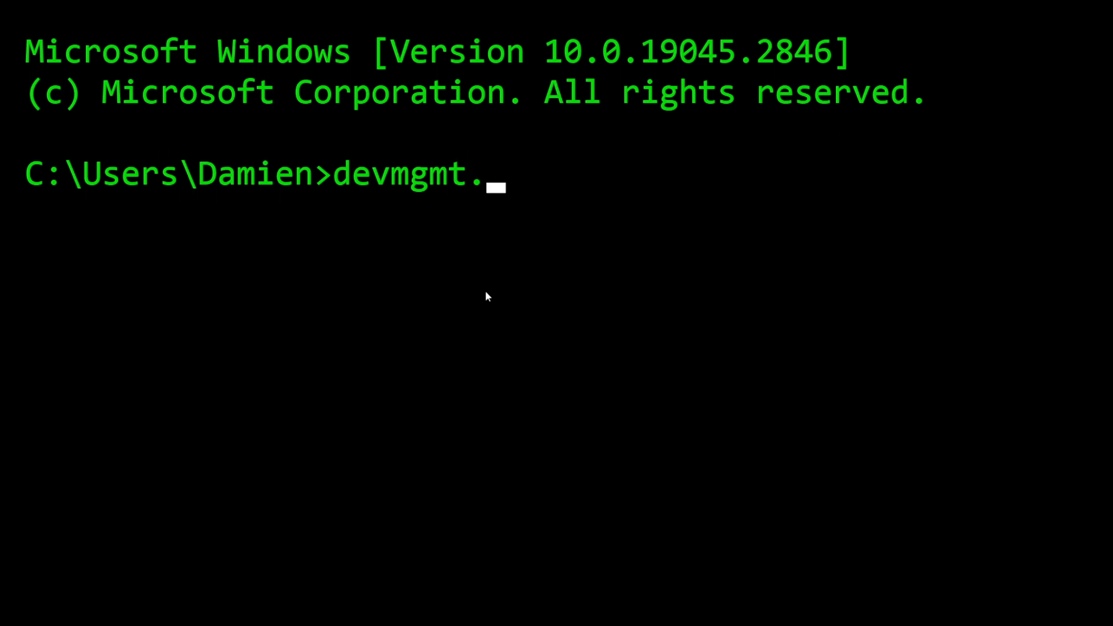
type("d")
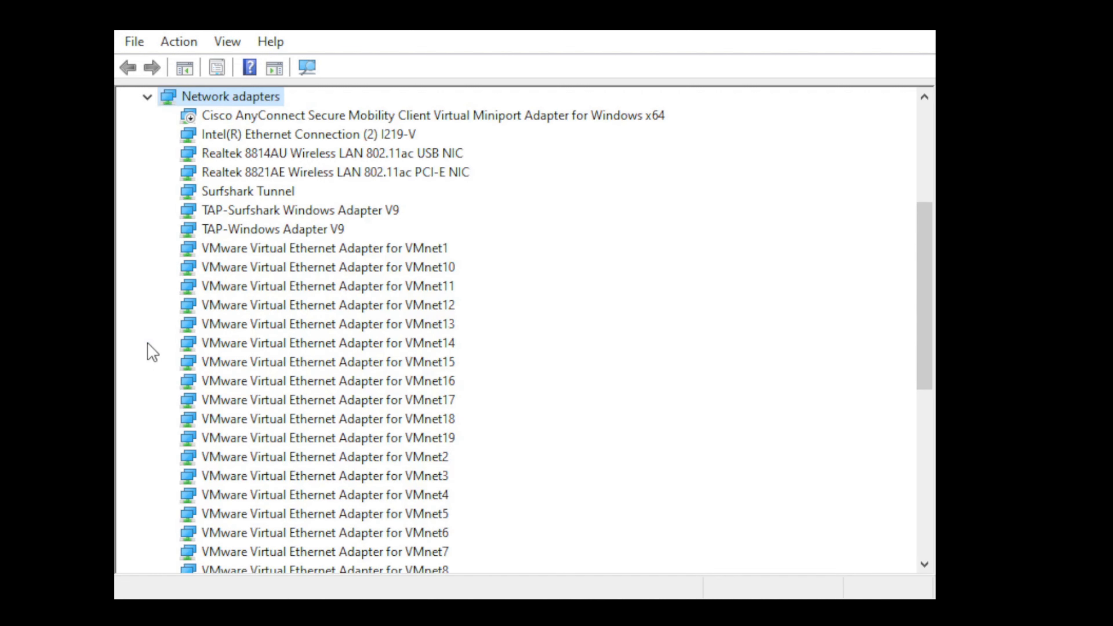
mouse_move(166, 90)
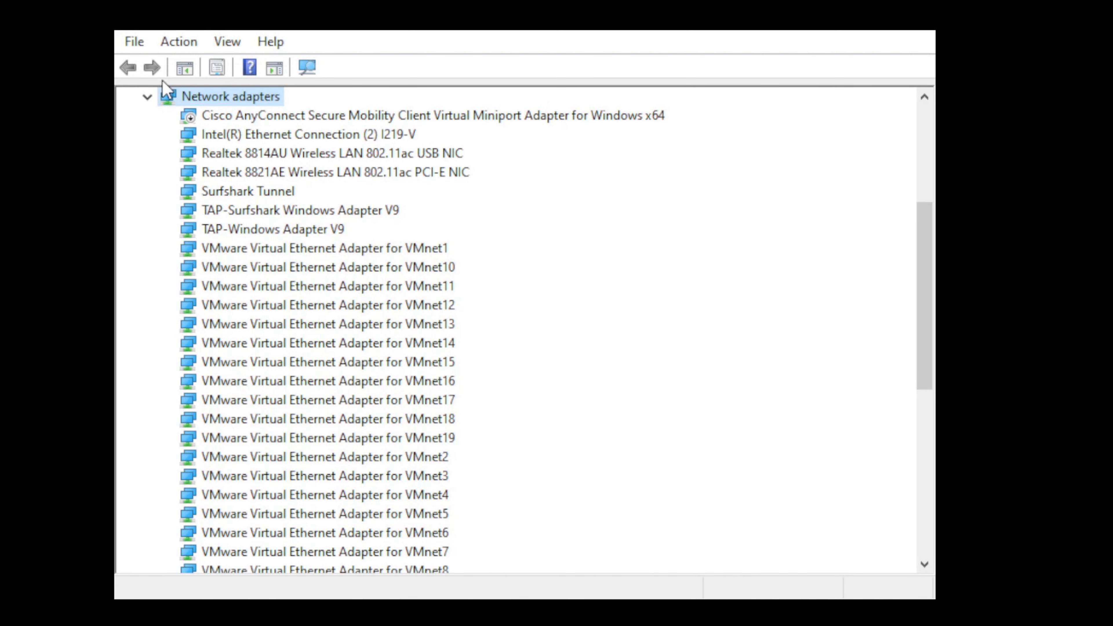
mouse_move(254, 84)
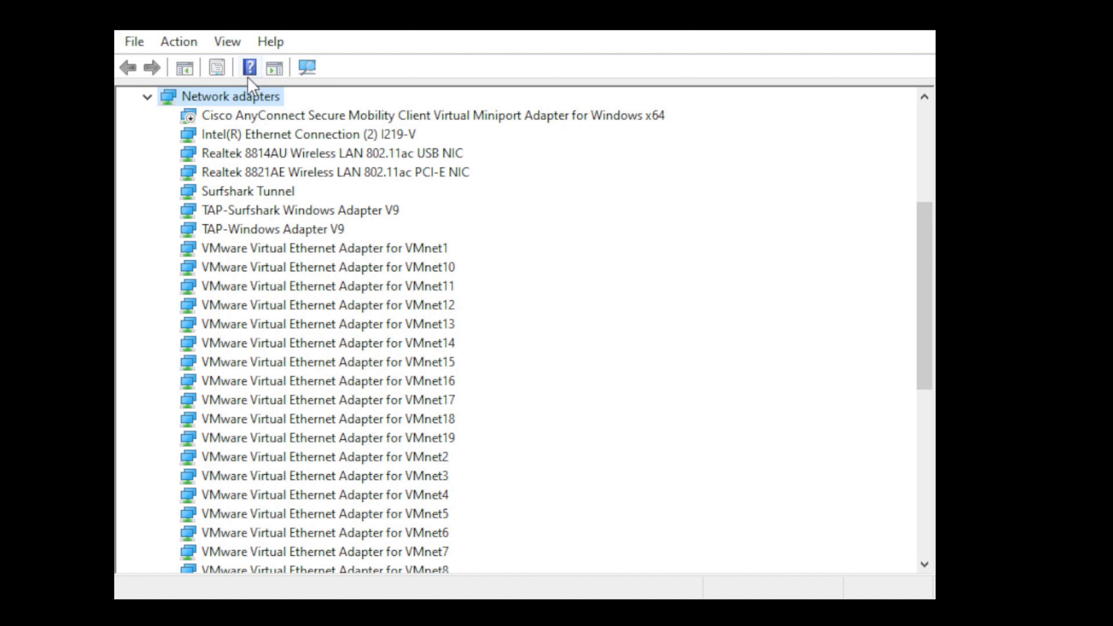
mouse_move(314, 378)
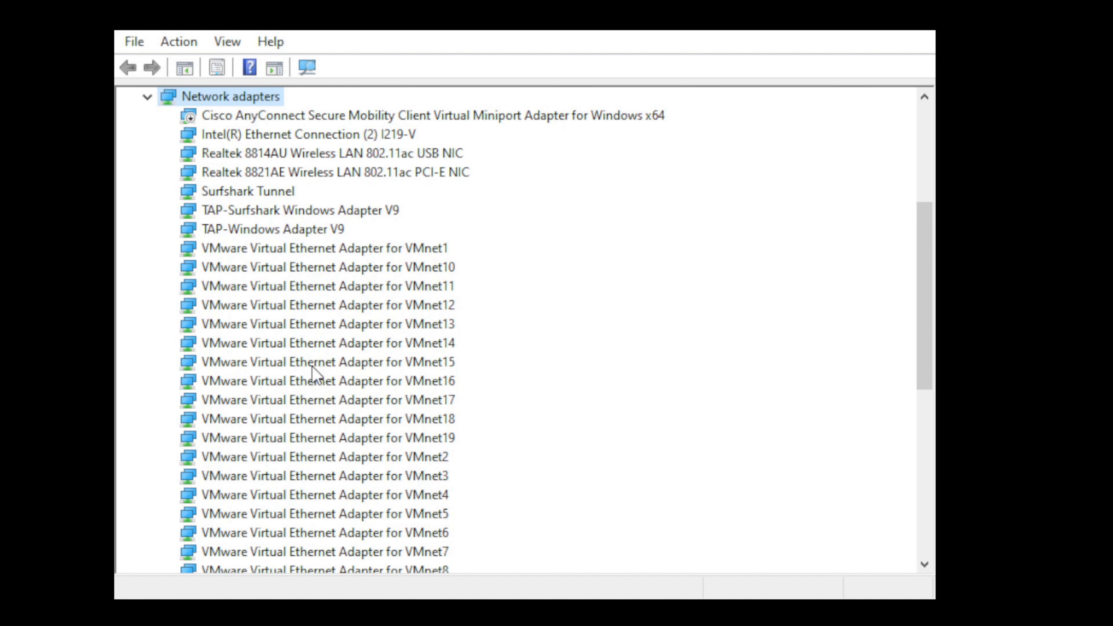
Step: Select VMware Virtual Ethernet Adapter for VMnet14 under Network adapters
left_click(323, 343)
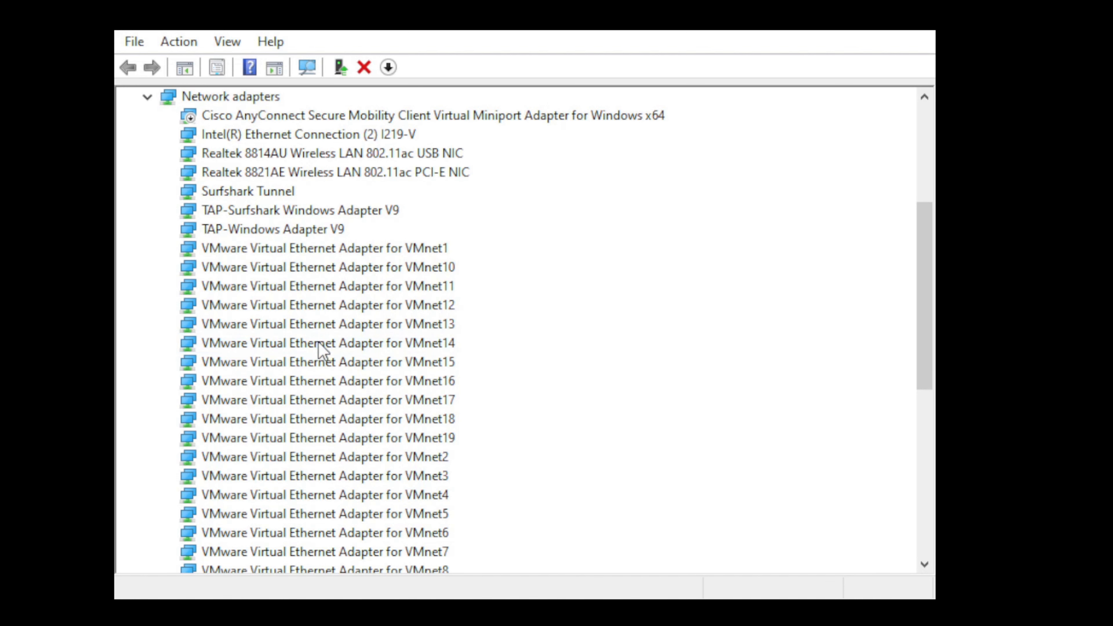
Step: Review the VMnet14 adapter's Advanced properties: VLAN ID, Wake on magic packet, Wake on pattern match, Priority/VLAN tag
double_click(323, 351)
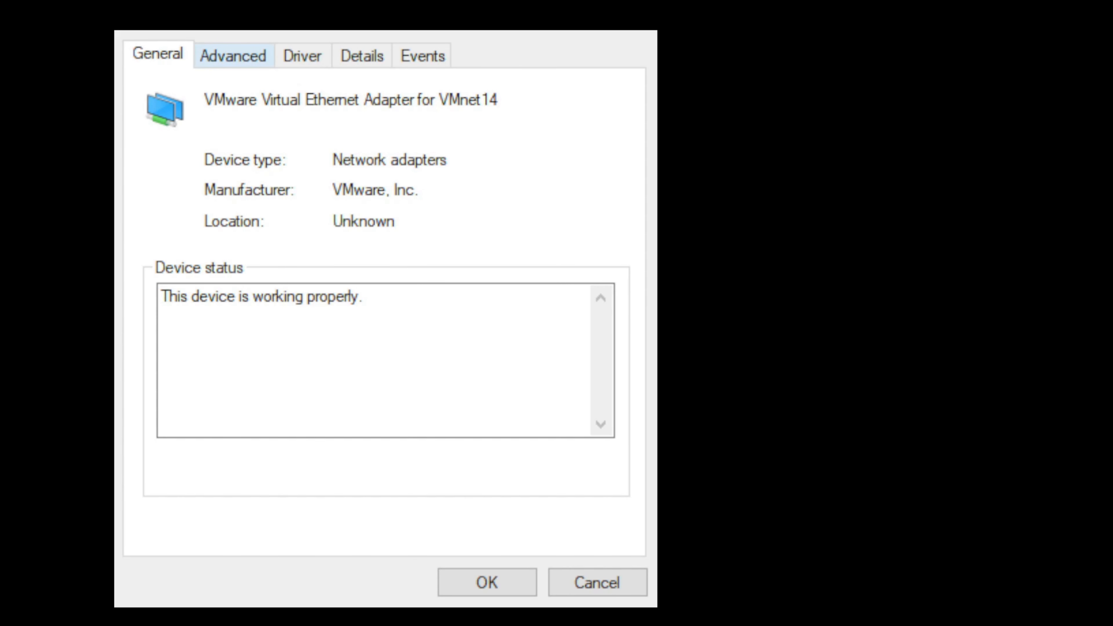
left_click(234, 55)
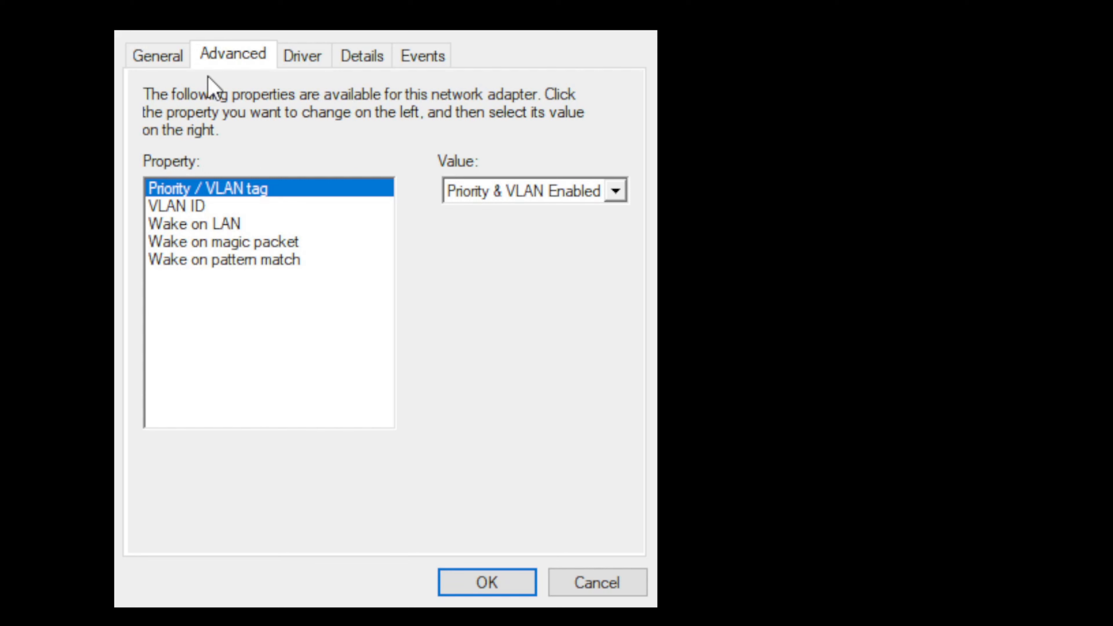
mouse_move(250, 109)
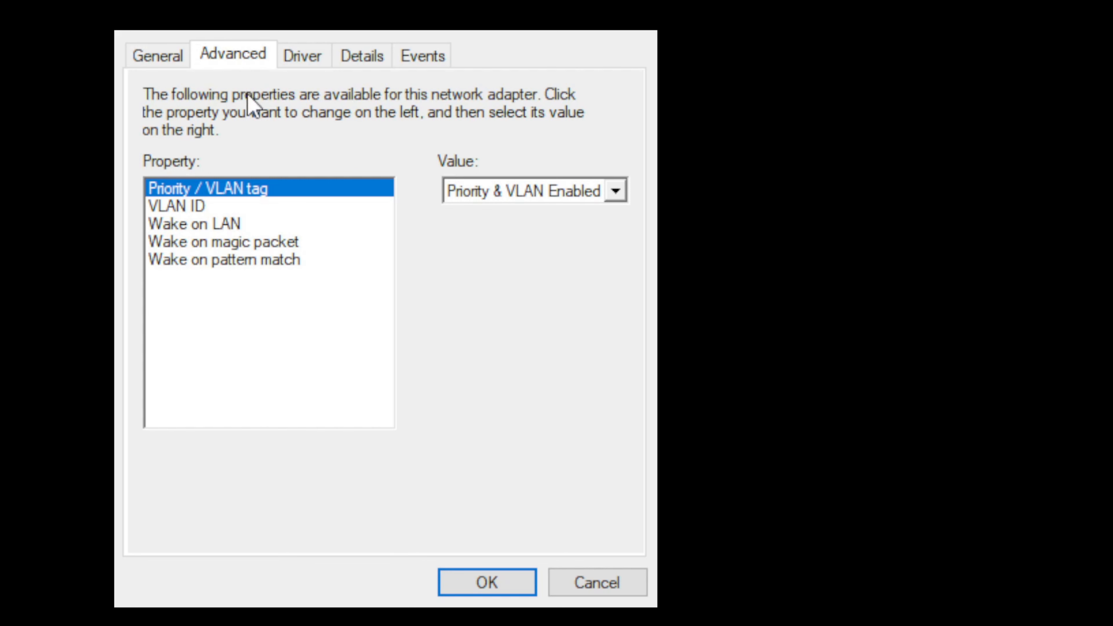
mouse_move(238, 127)
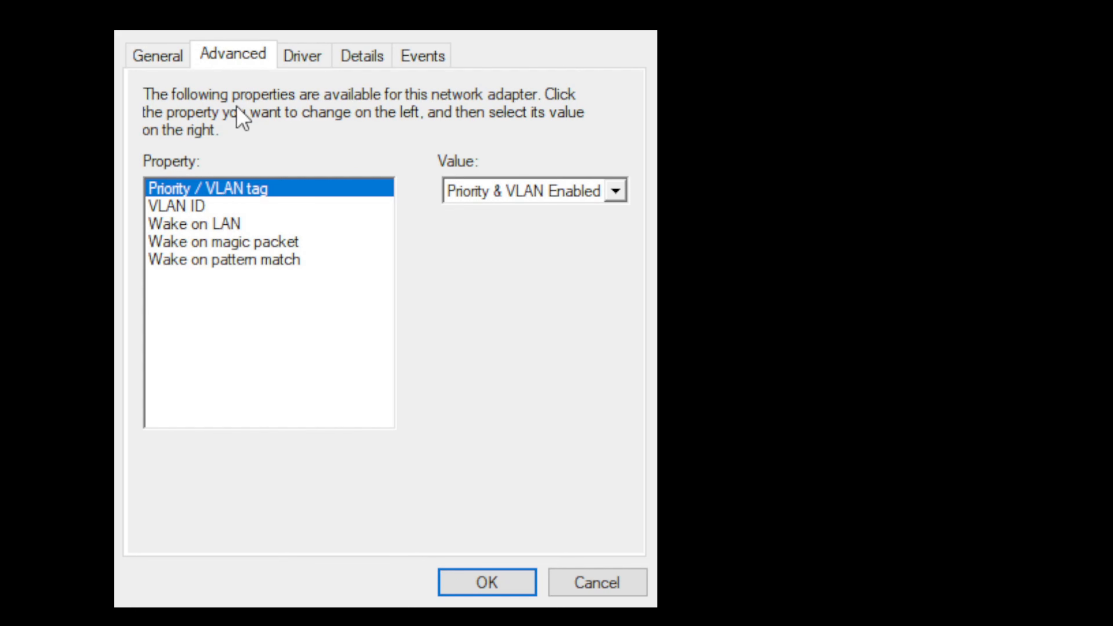
mouse_move(273, 144)
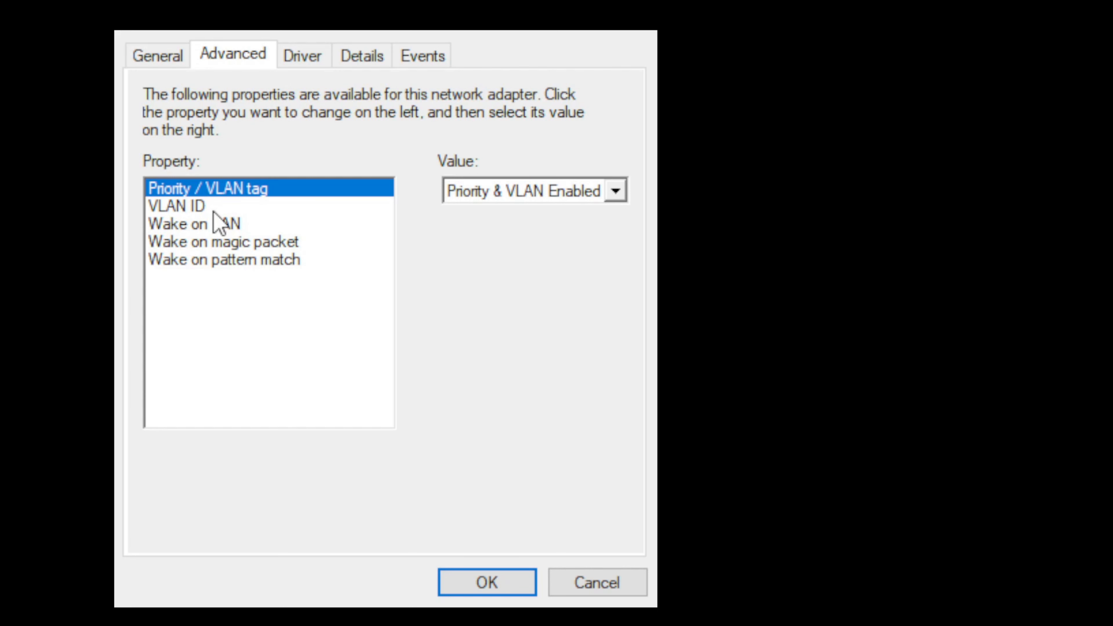
left_click(176, 206)
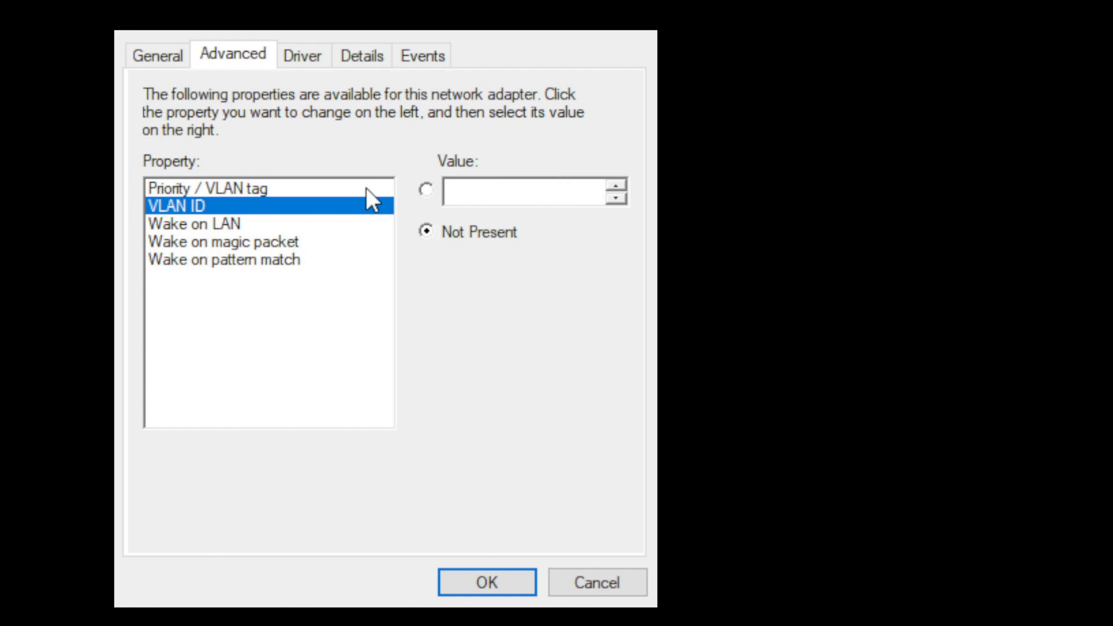
left_click(222, 243)
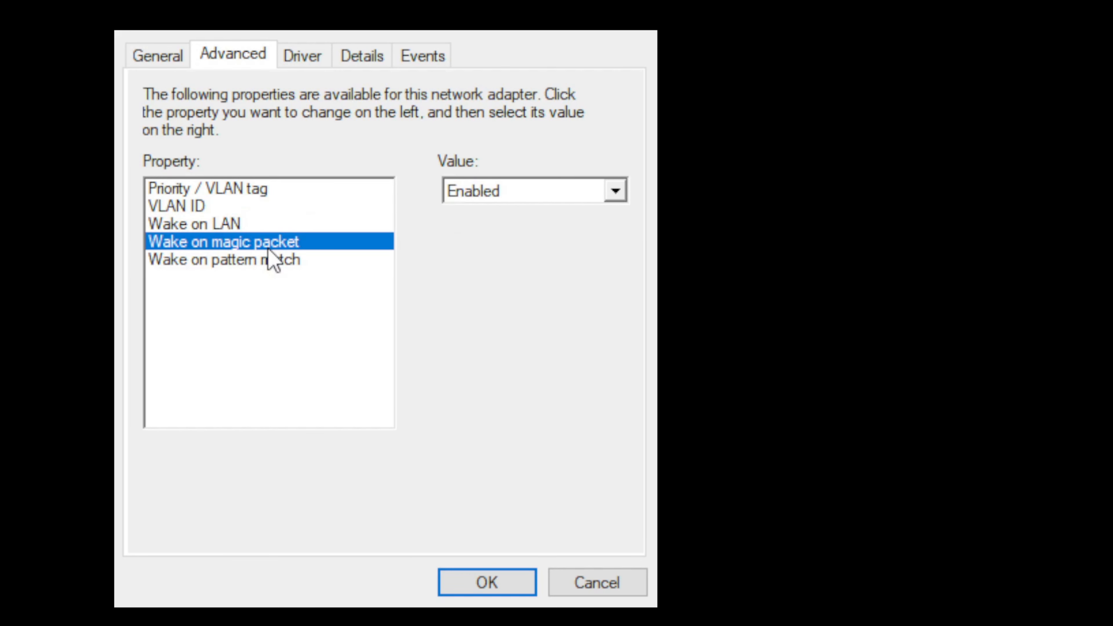
left_click(214, 260)
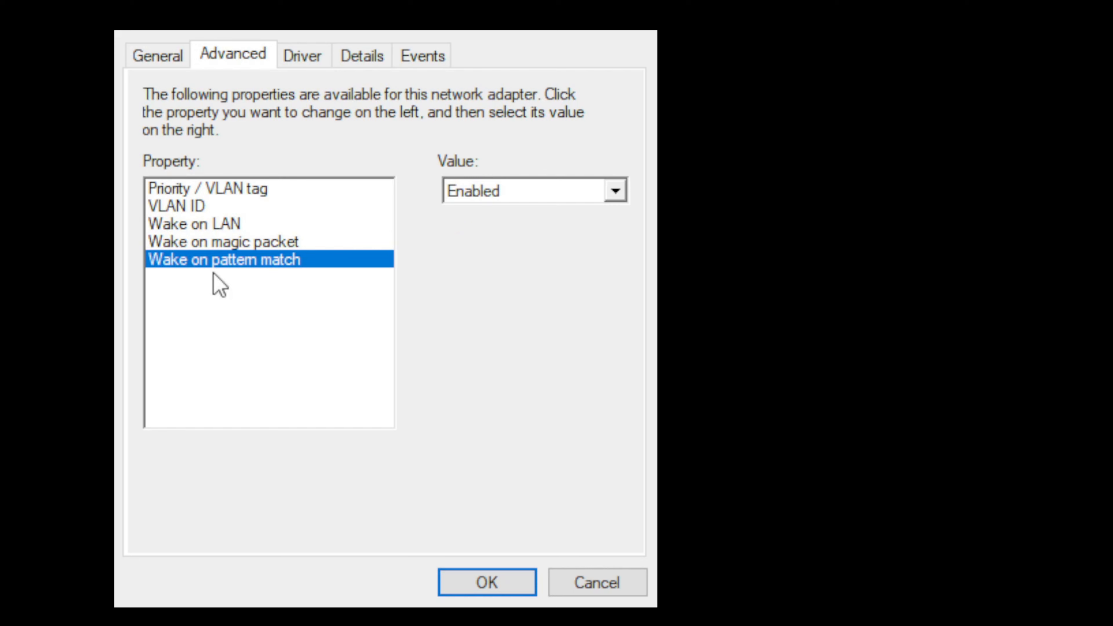
left_click(207, 188)
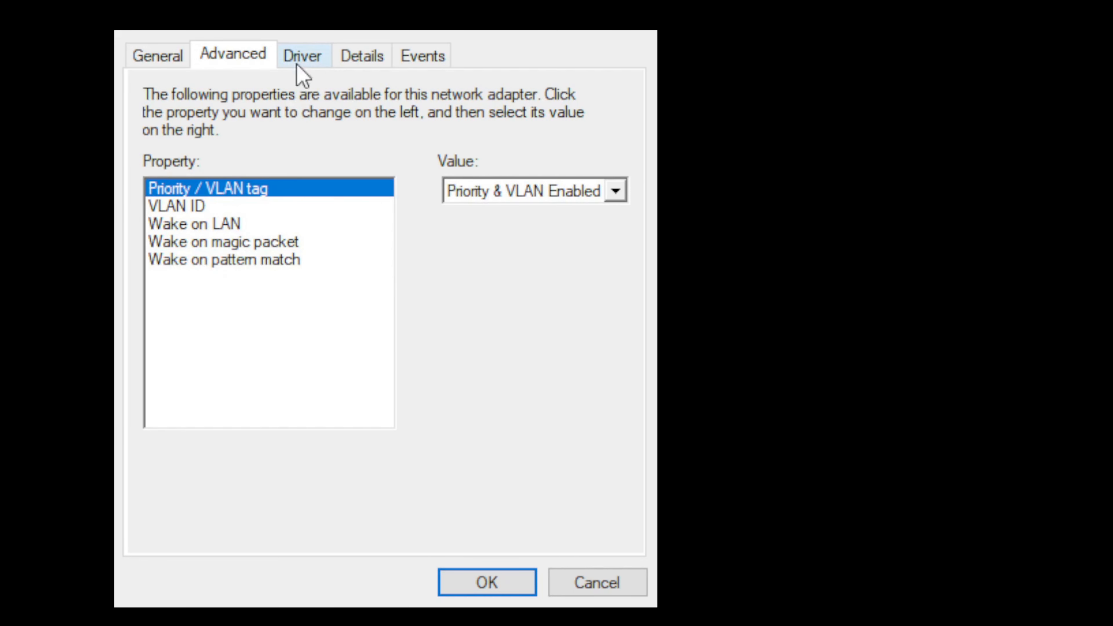
Step: Show the VMnet14 driver details: VMware, Inc., dated 8/15/2017, version 14.0.0.0
left_click(302, 55)
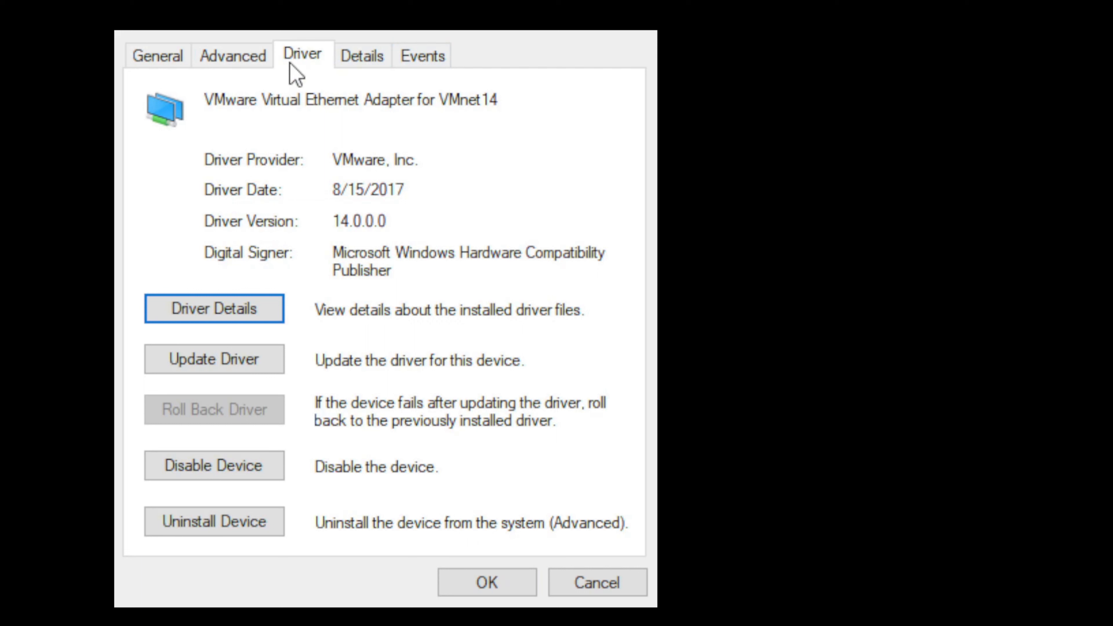
mouse_move(293, 103)
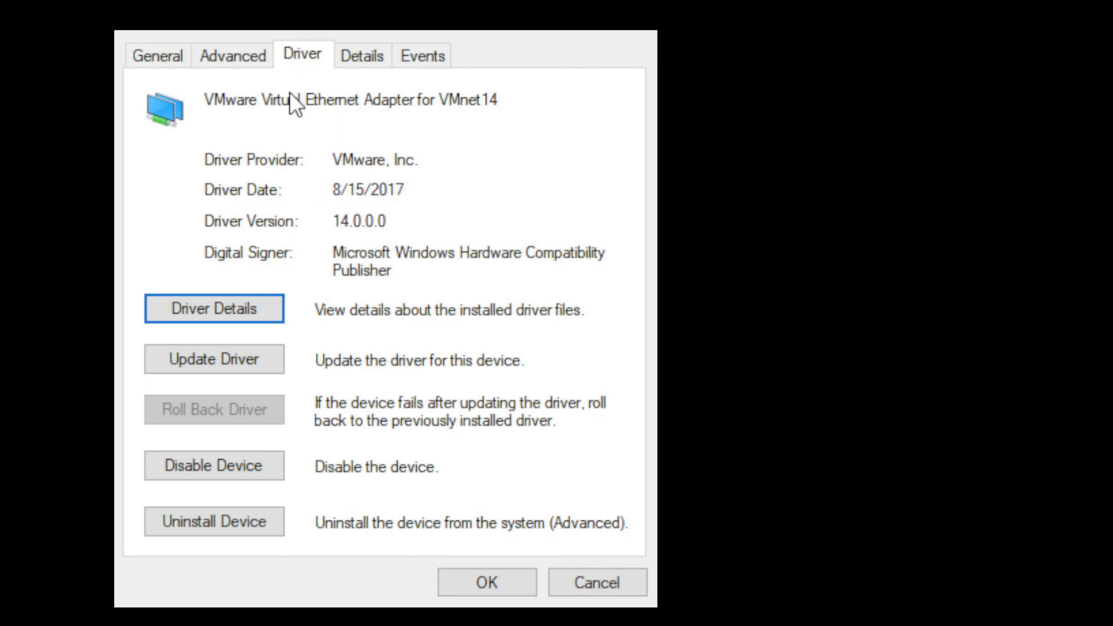
mouse_move(318, 100)
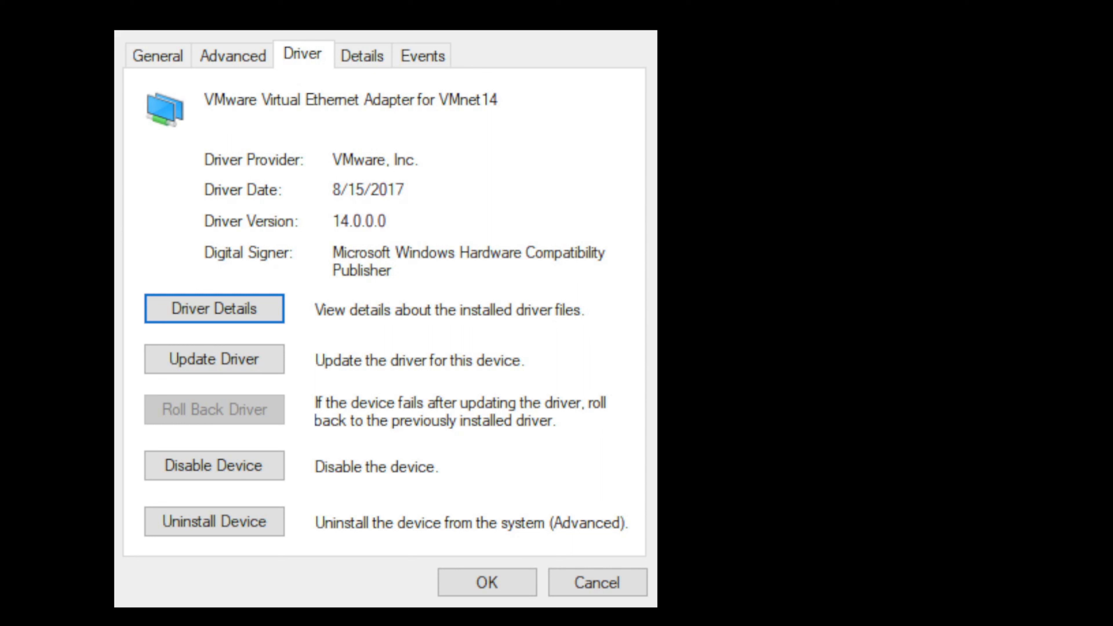
mouse_move(626, 253)
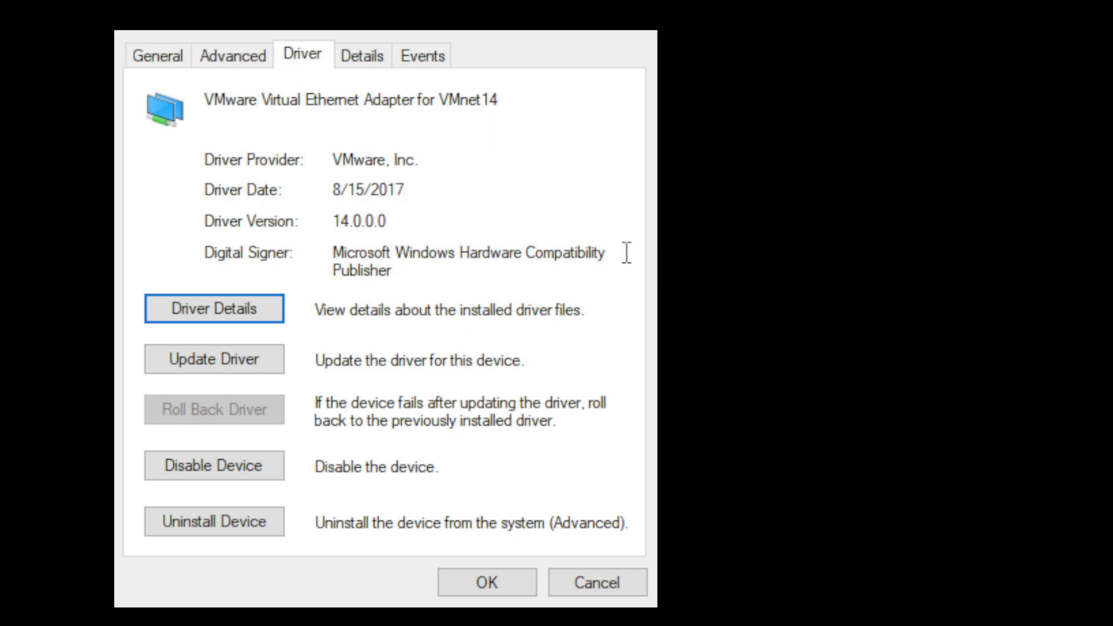
mouse_move(339, 385)
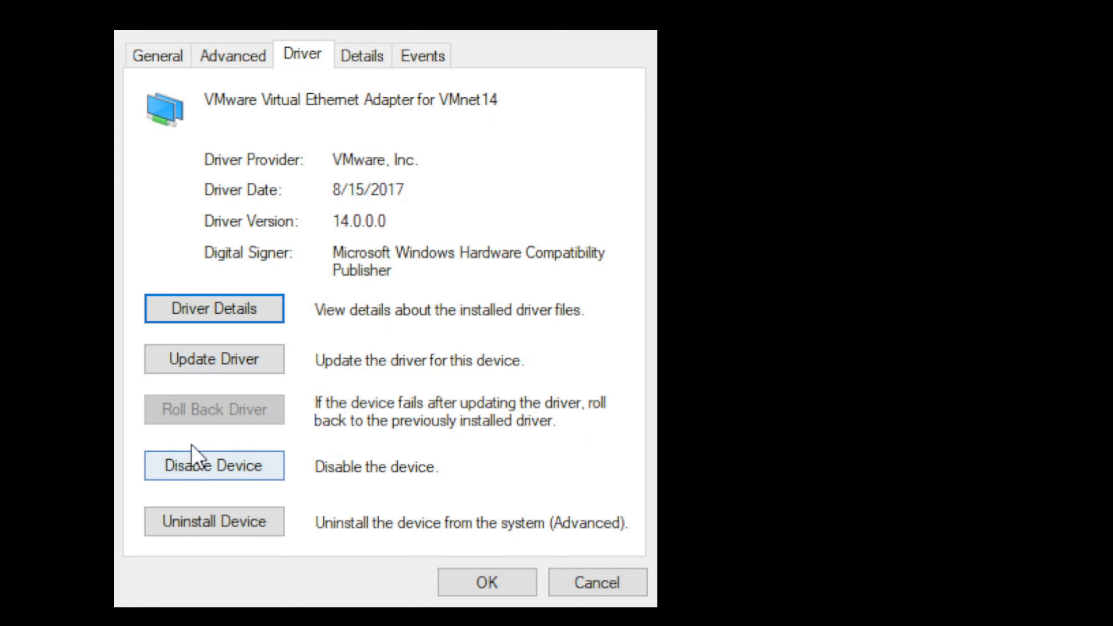
mouse_move(200, 364)
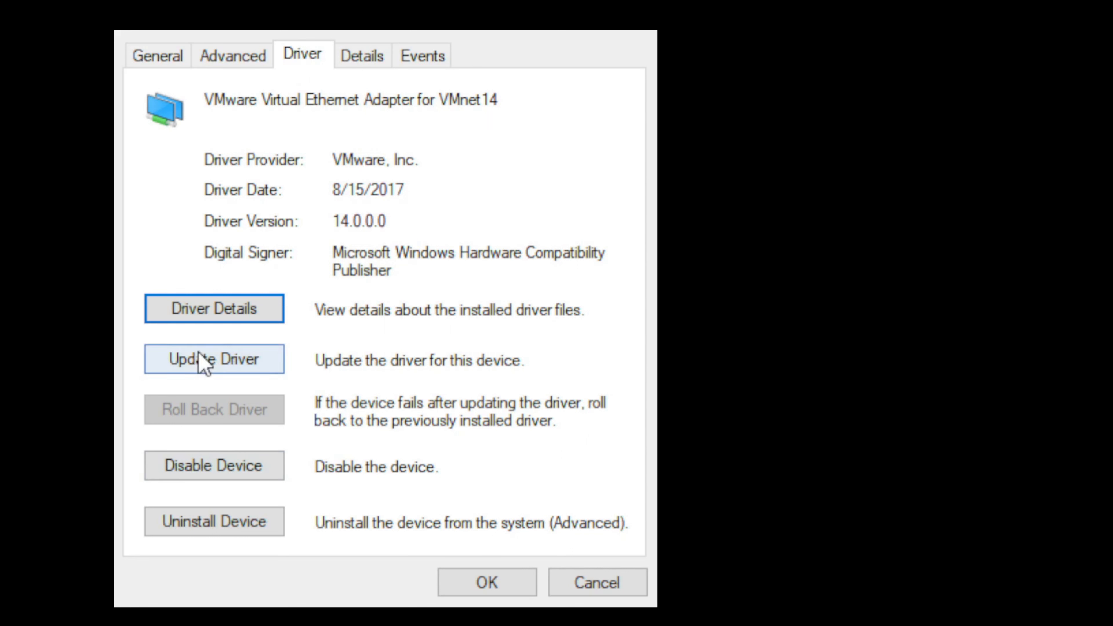
mouse_move(273, 382)
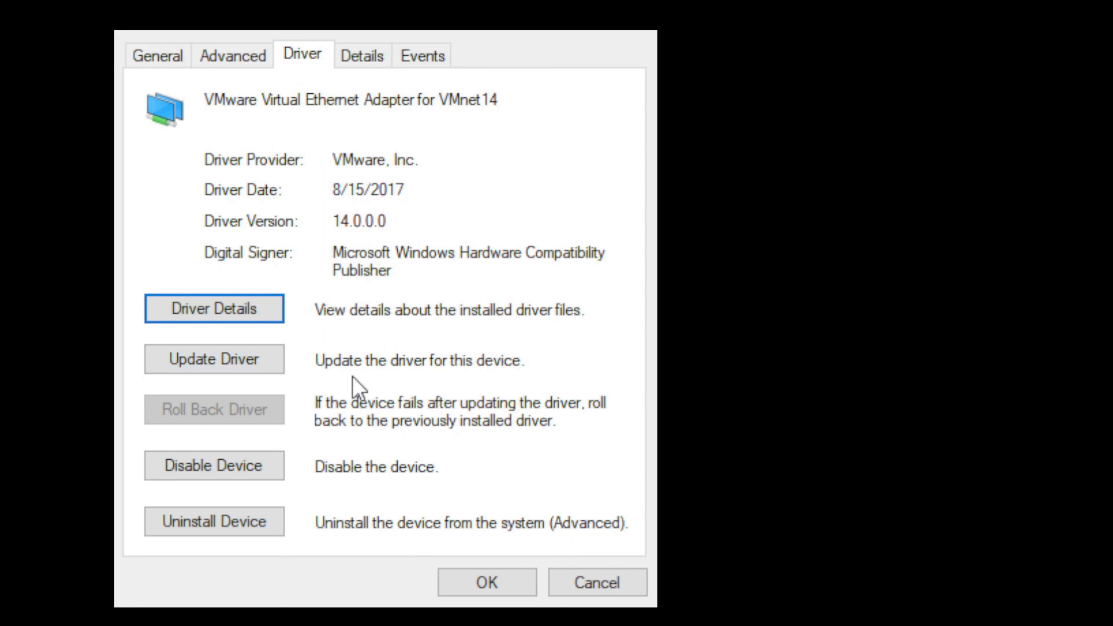
mouse_move(277, 396)
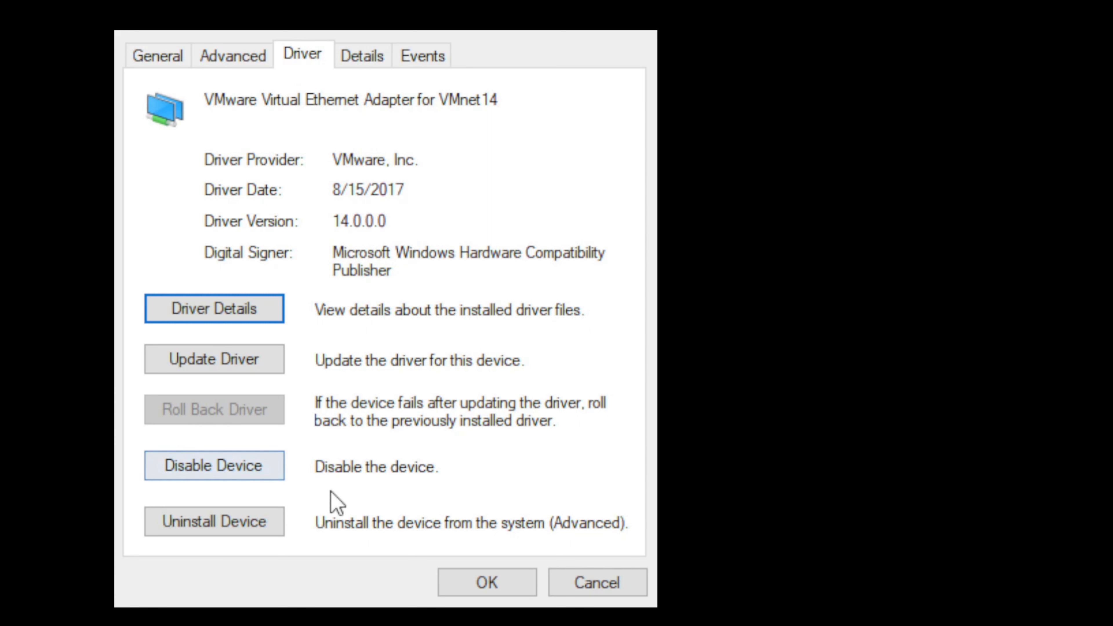
Step: Inspect the adapter's Status property under Details, then view its empty Events history
left_click(362, 56)
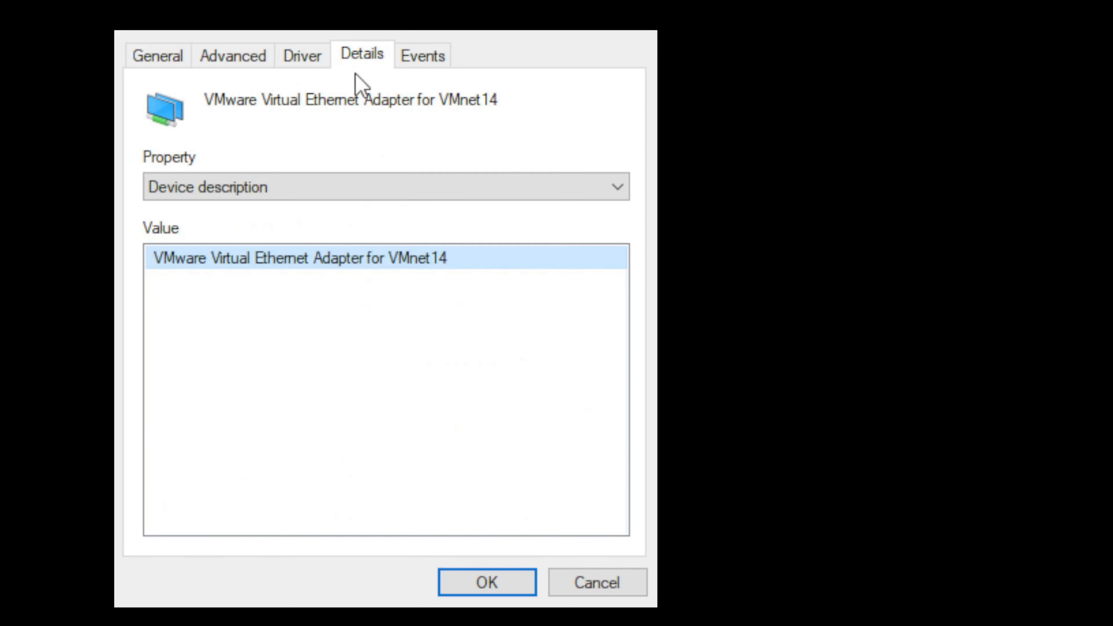
mouse_move(332, 285)
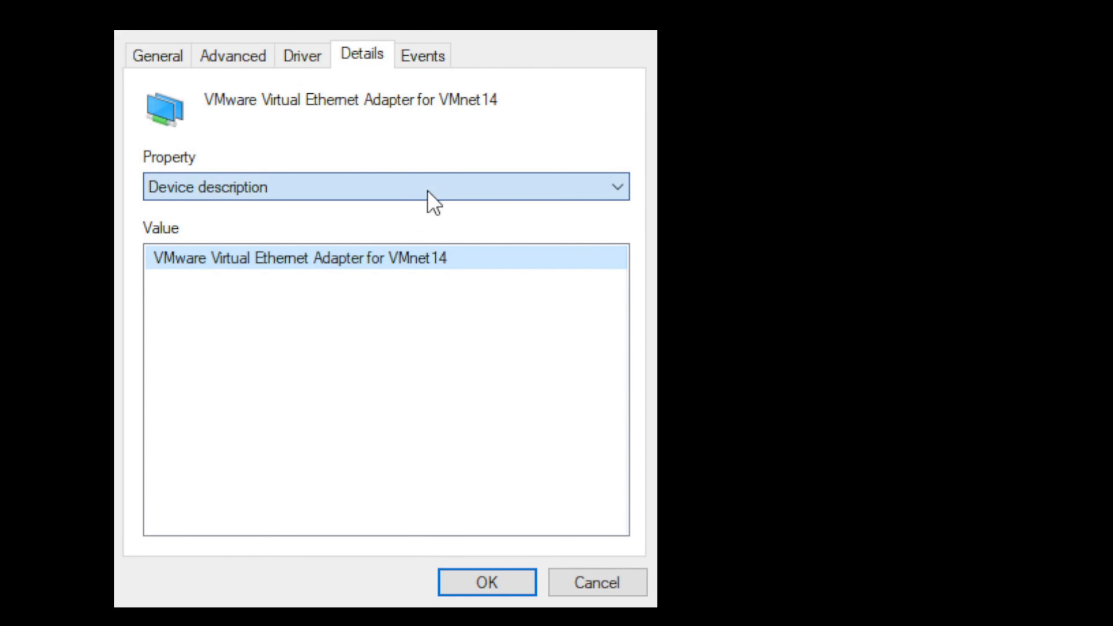
mouse_move(600, 505)
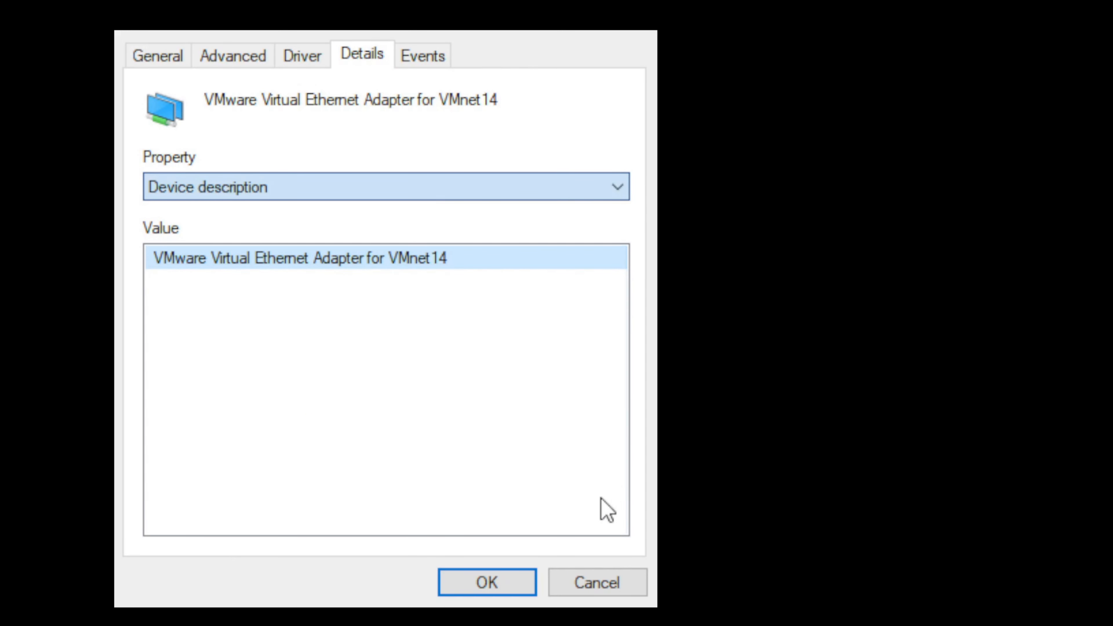
mouse_move(255, 374)
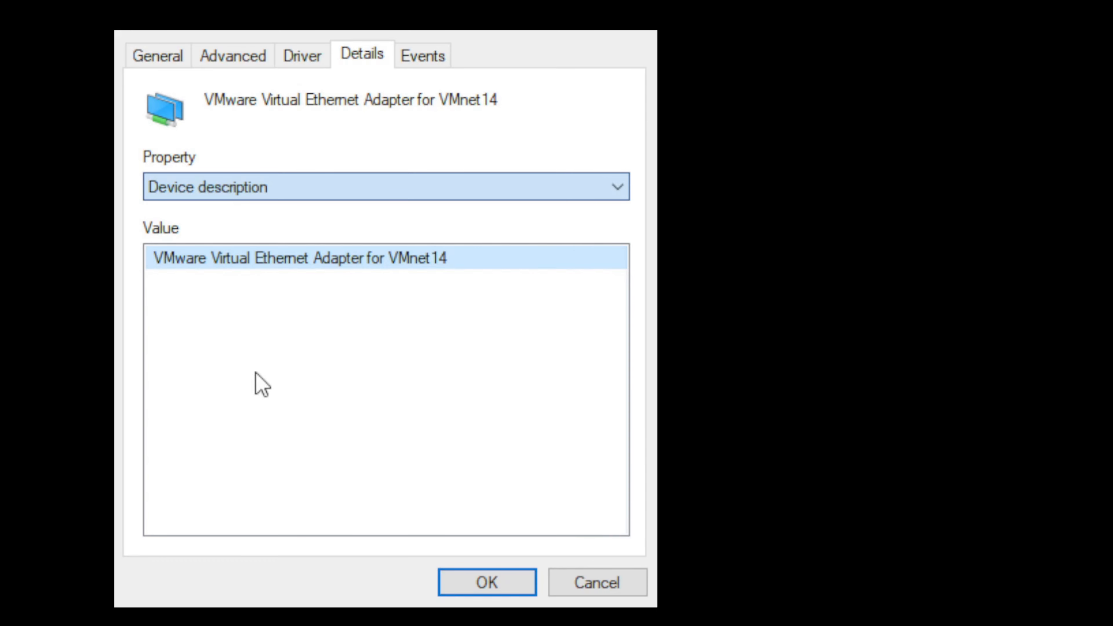
left_click(384, 192)
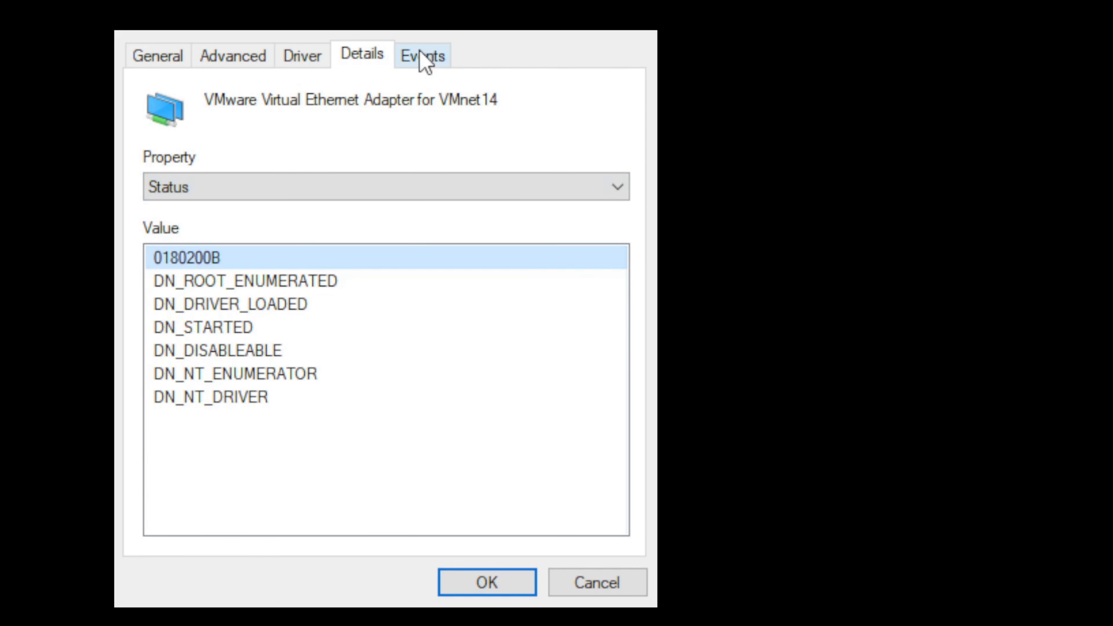
left_click(422, 55)
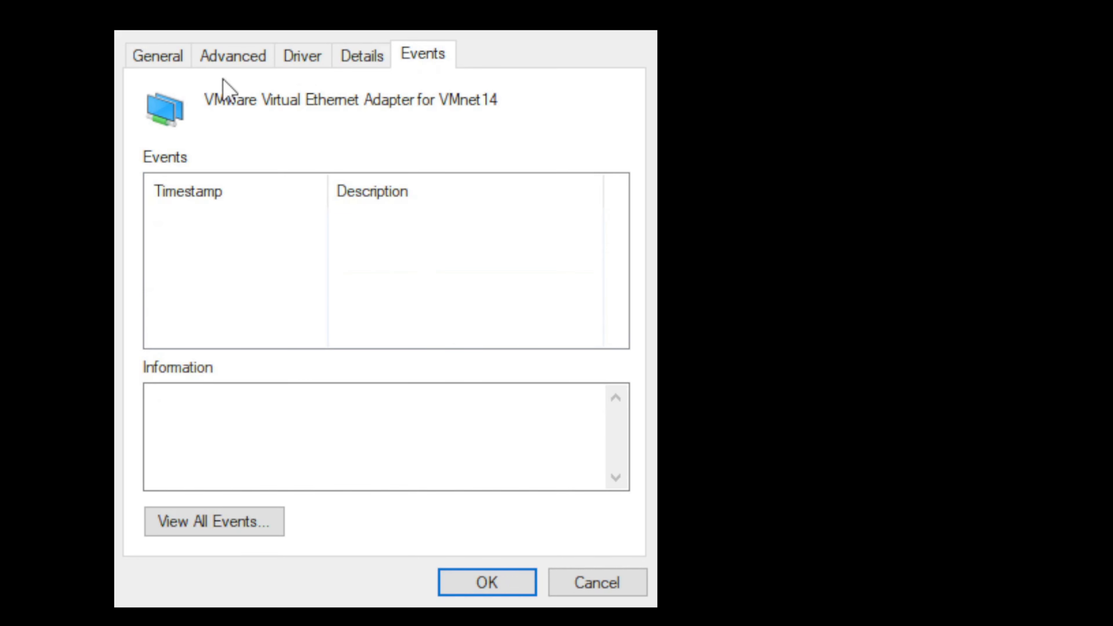
mouse_move(229, 266)
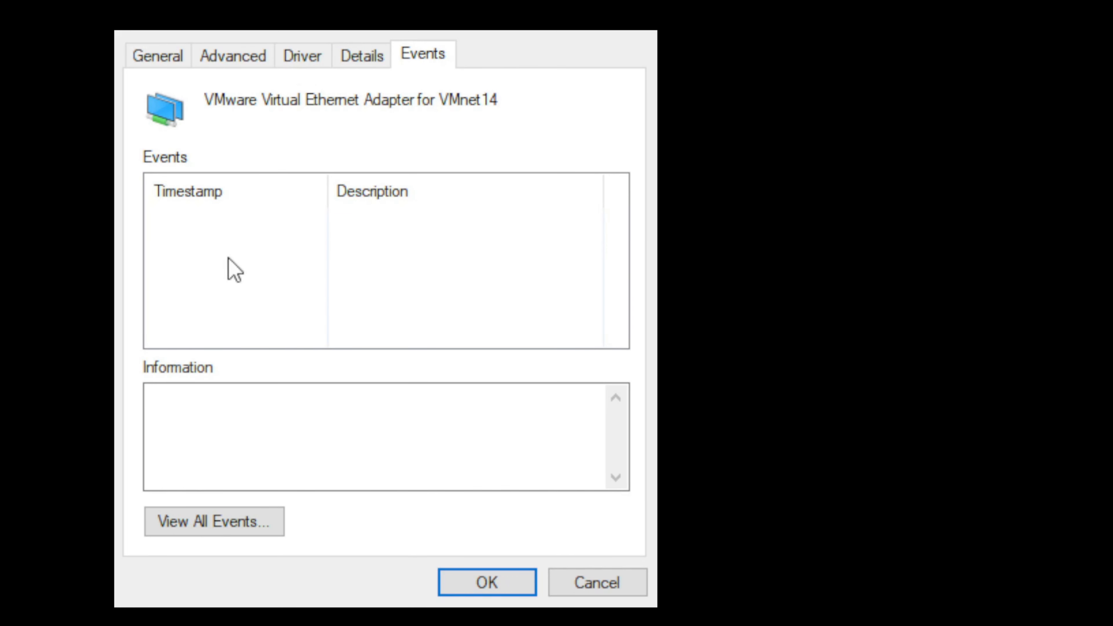
mouse_move(248, 342)
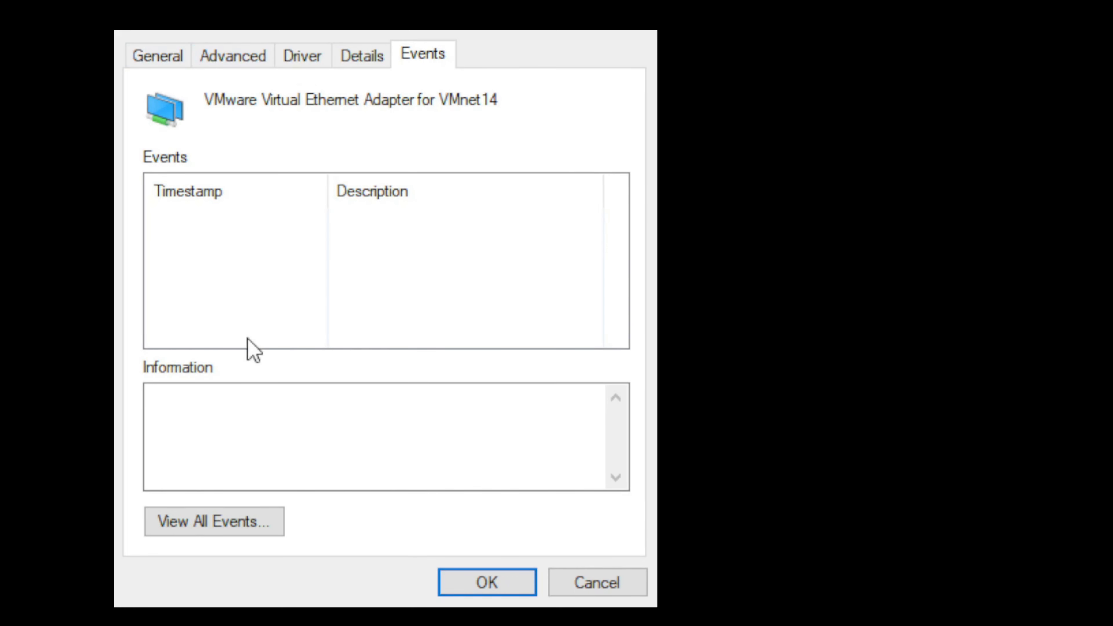
mouse_move(377, 267)
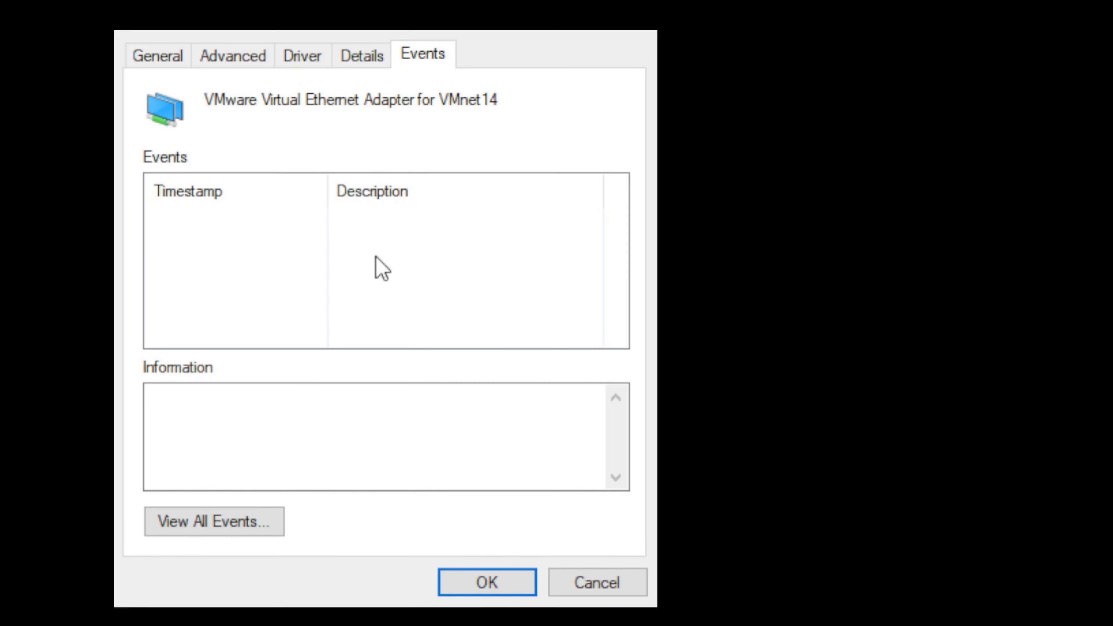
mouse_move(453, 308)
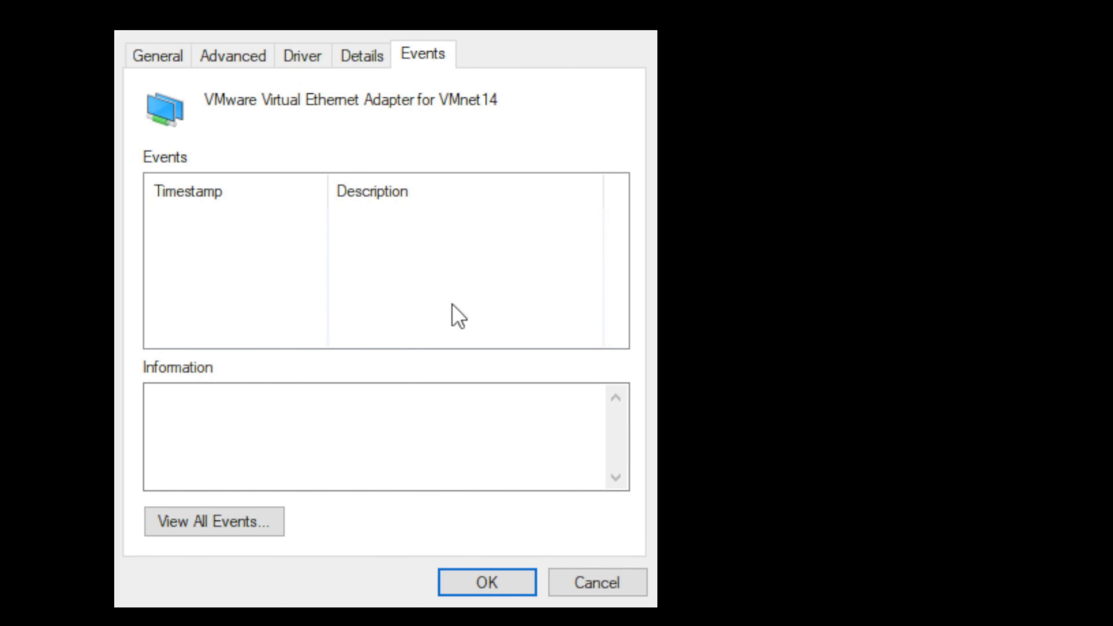
mouse_move(512, 234)
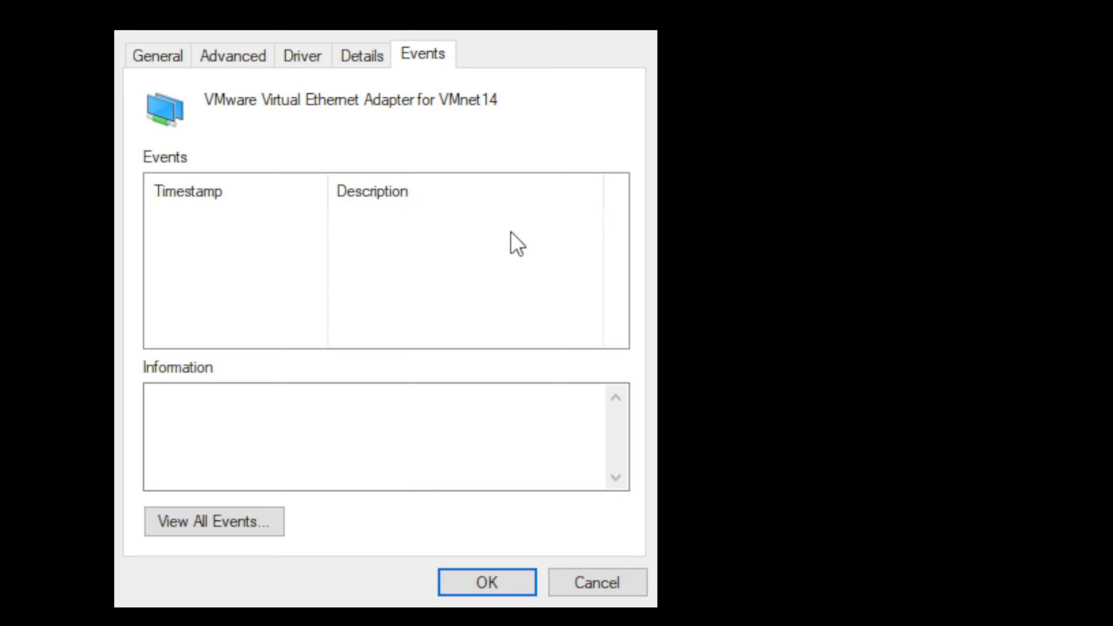
mouse_move(427, 207)
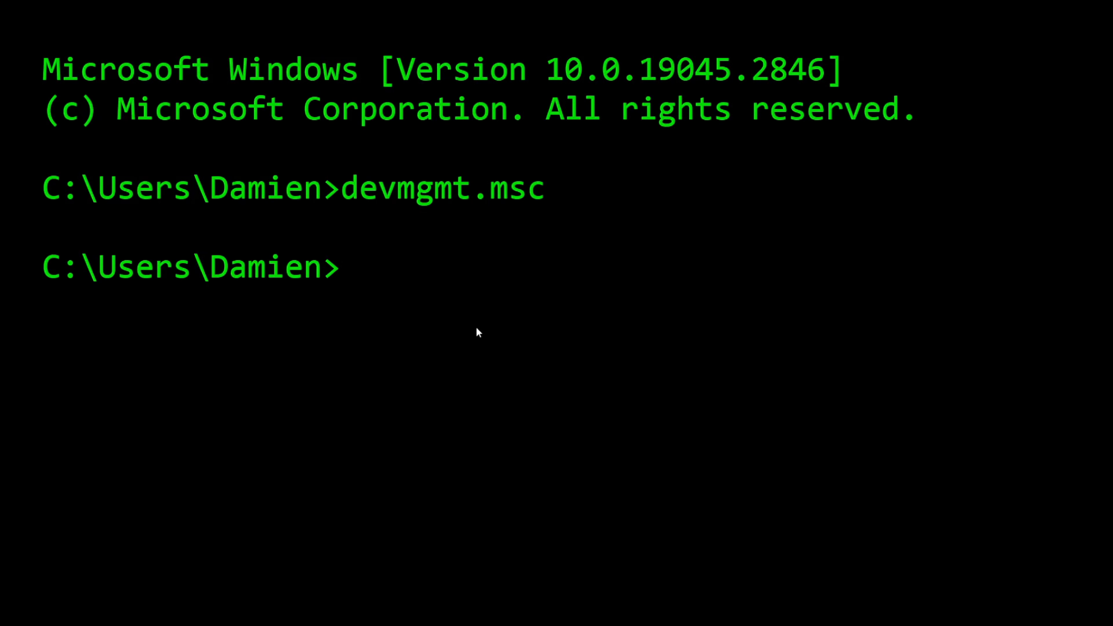
Step: Launch the Services console with services.msc from the prompt
type("servi")
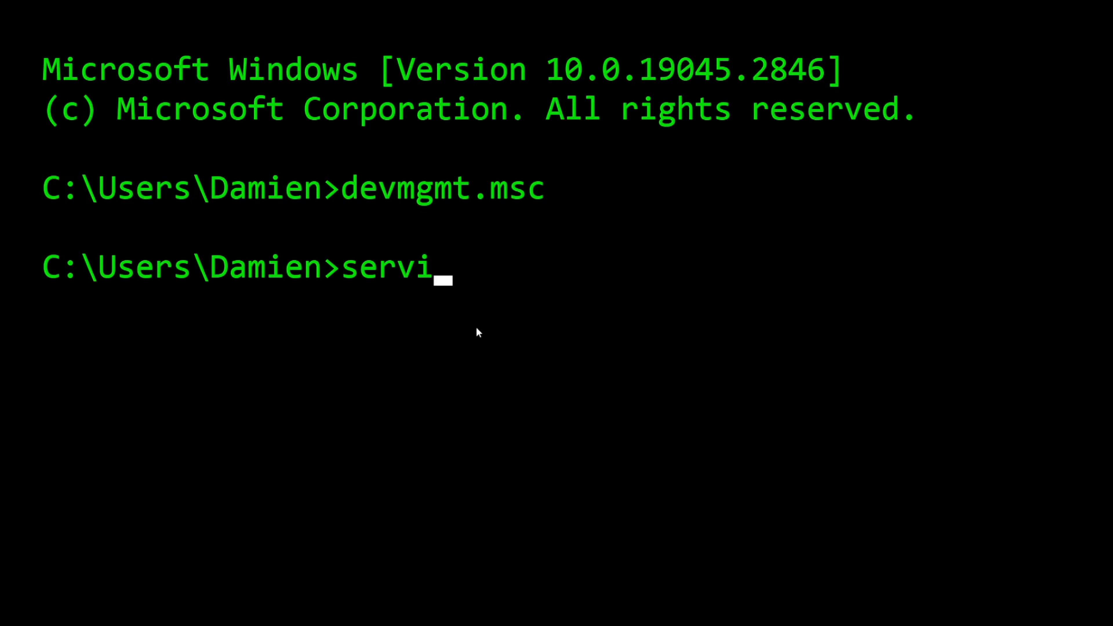
type("ces.msc")
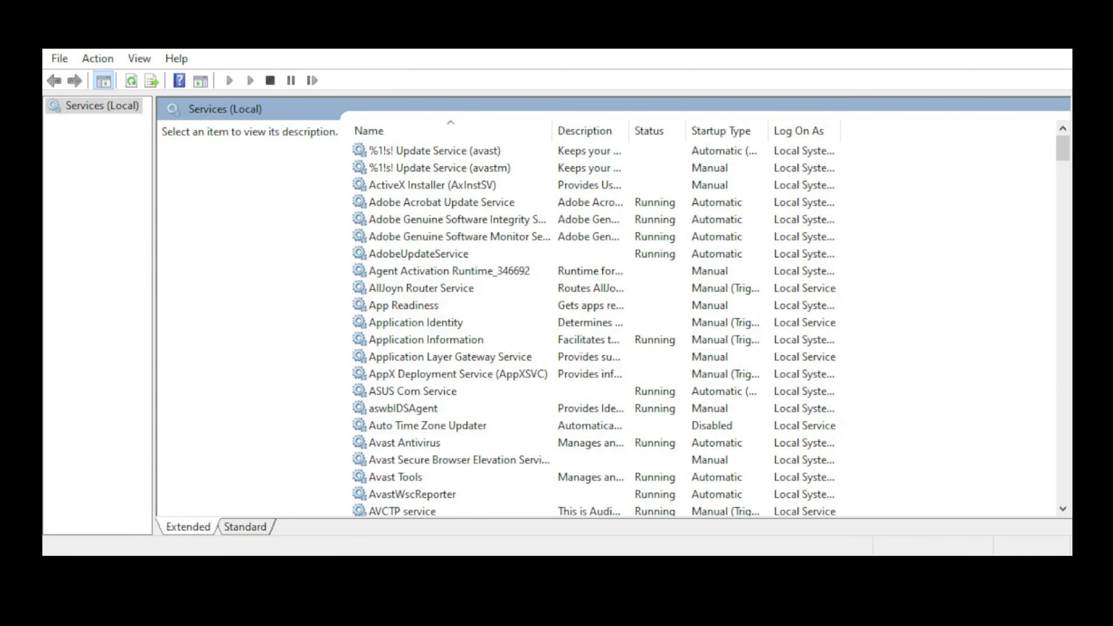
Step: Read the Application Information and Connected Devices Platform descriptions, then bring up CNG Key Isolation's properties
left_click(426, 339)
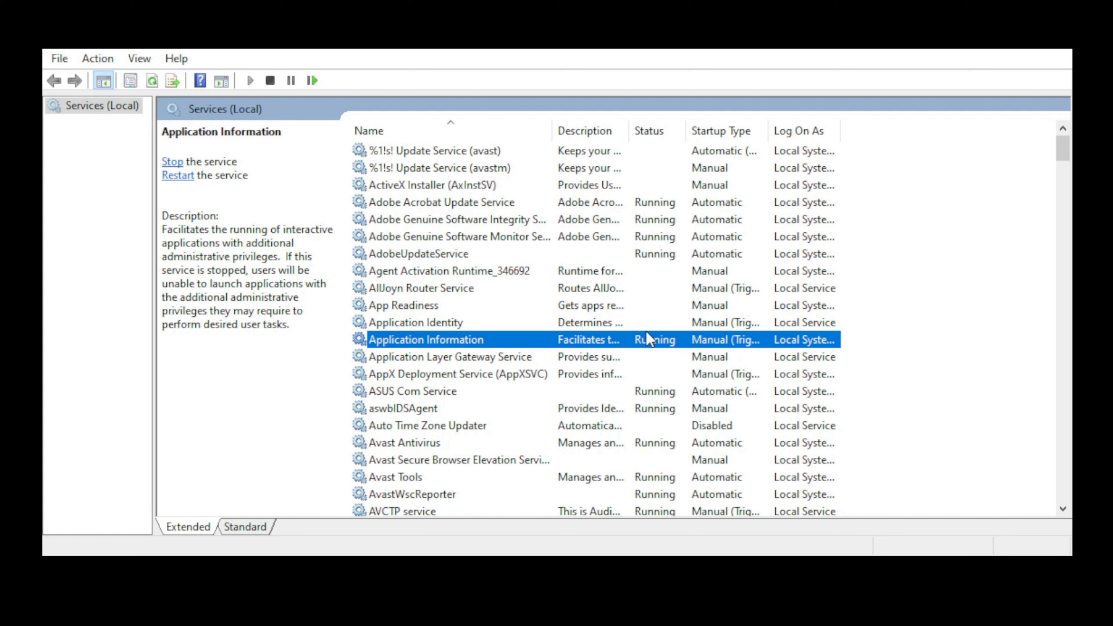
scroll("down", 3)
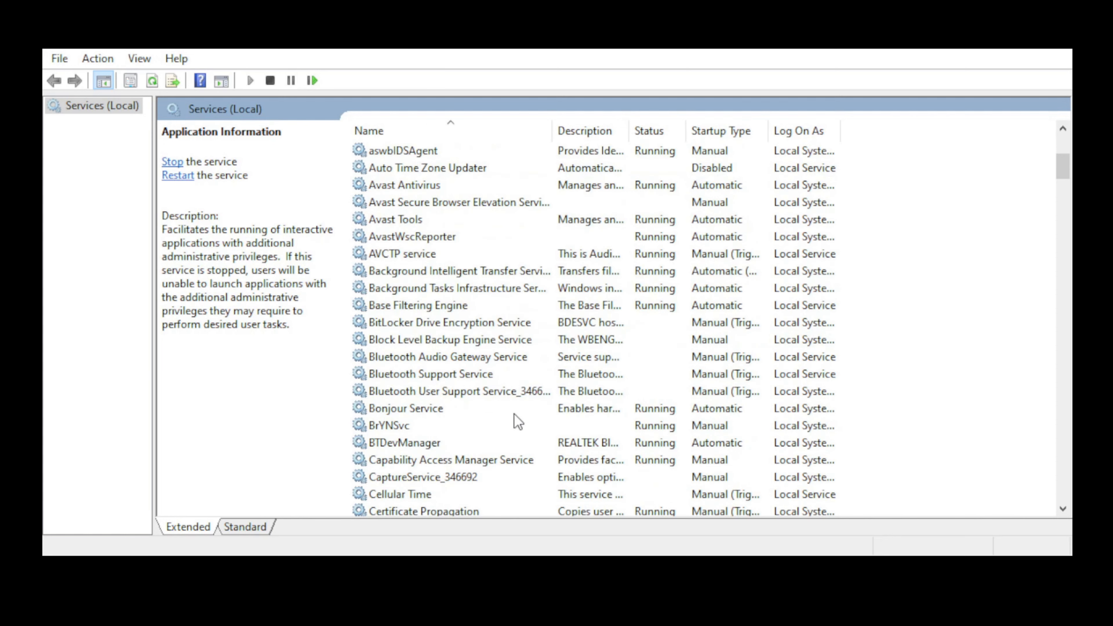
scroll("down", 3)
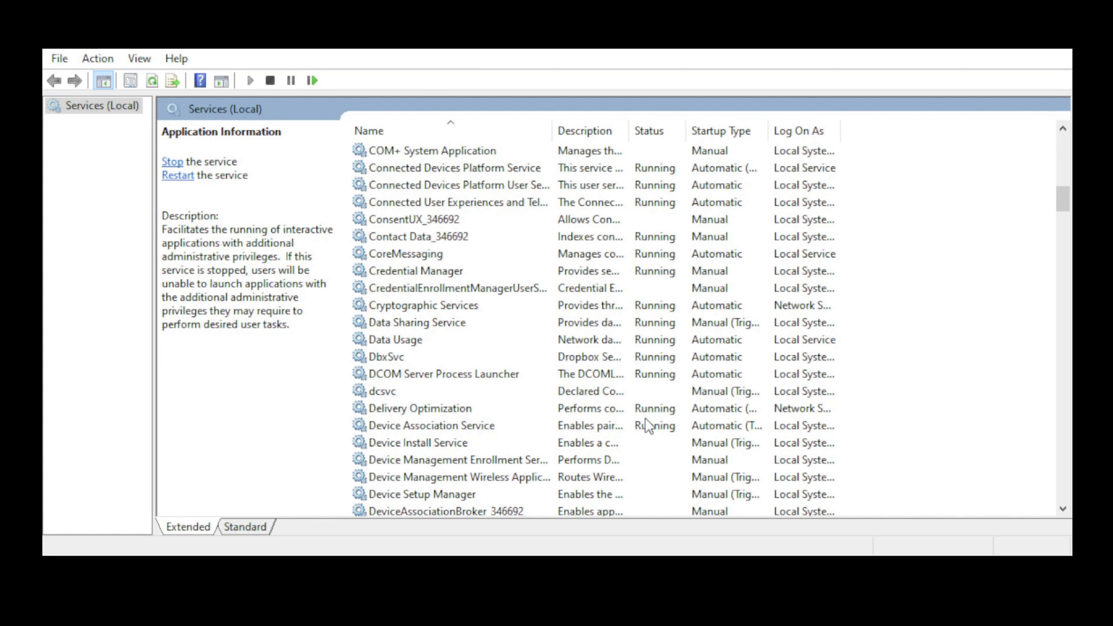
scroll("down", 3)
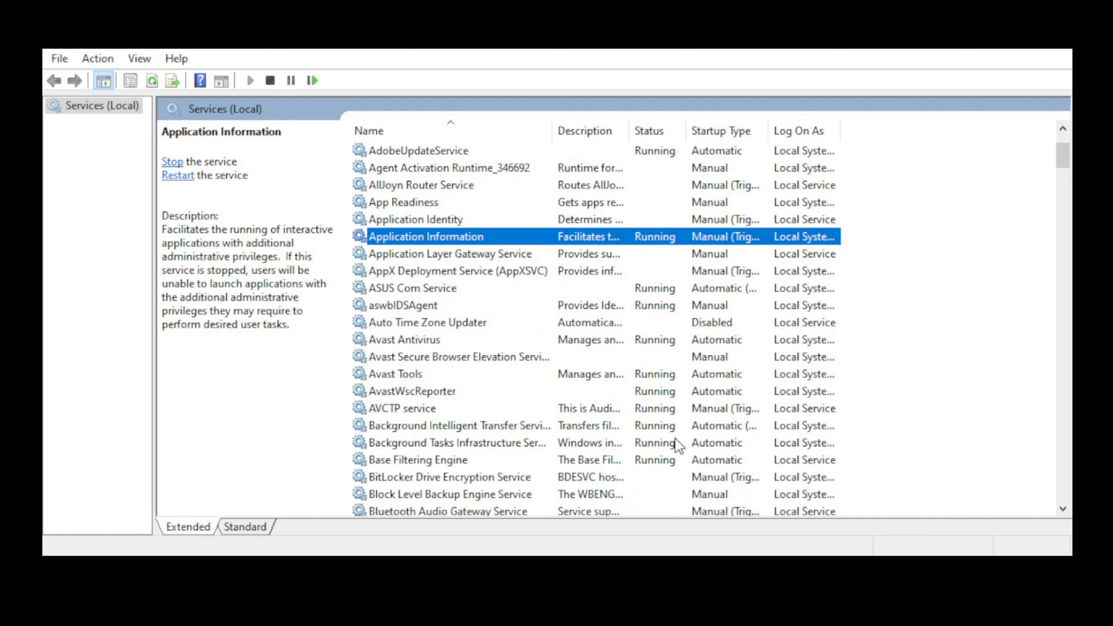
scroll("down", 3)
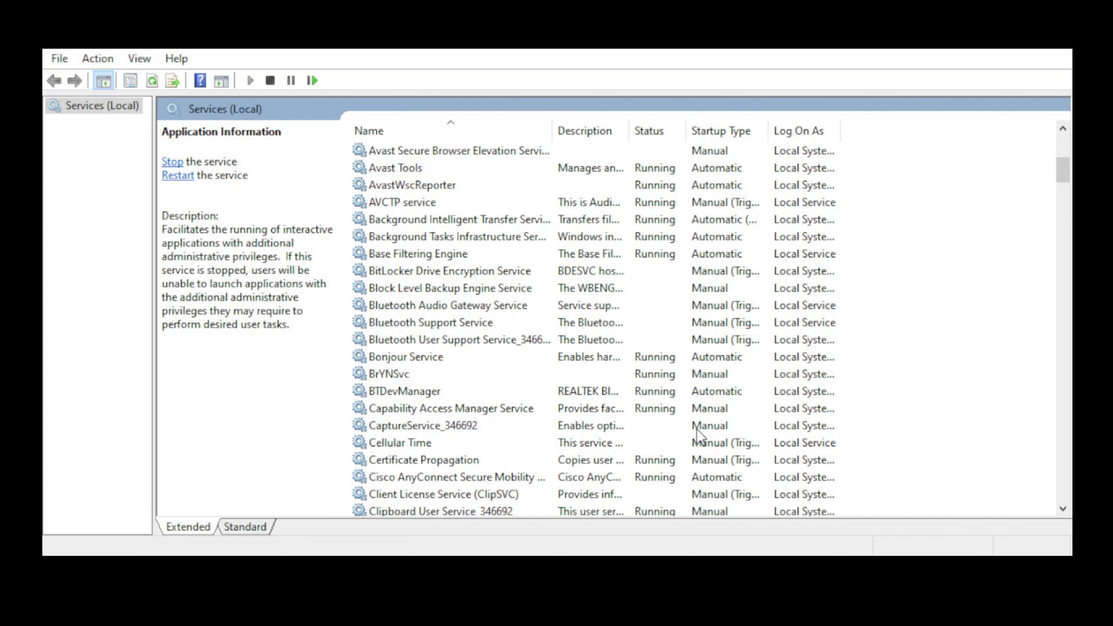
mouse_move(477, 188)
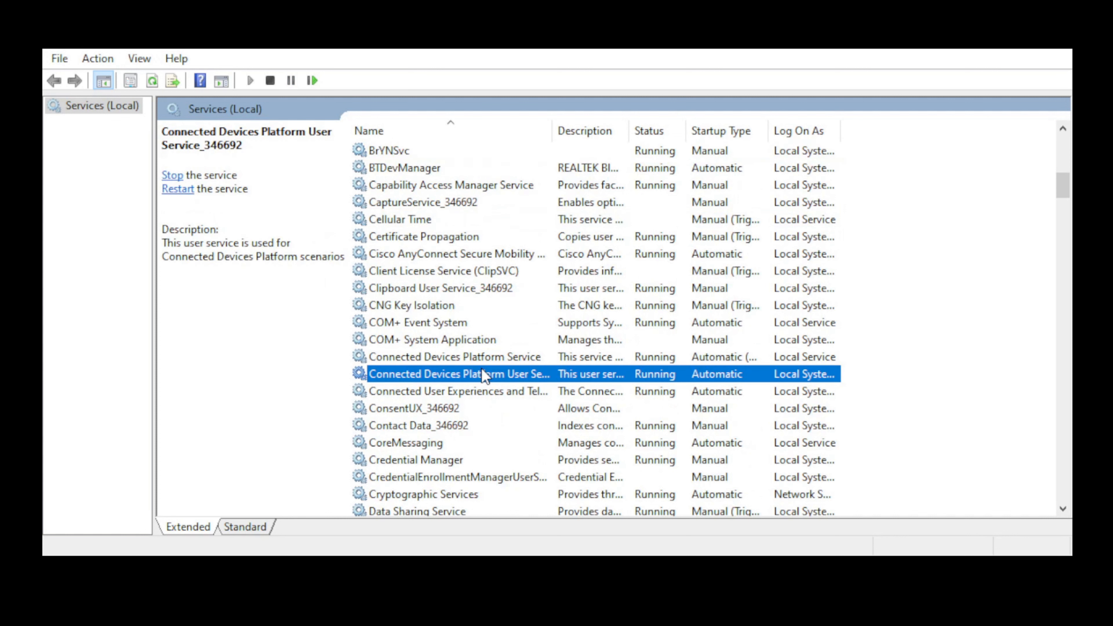
left_click(411, 305)
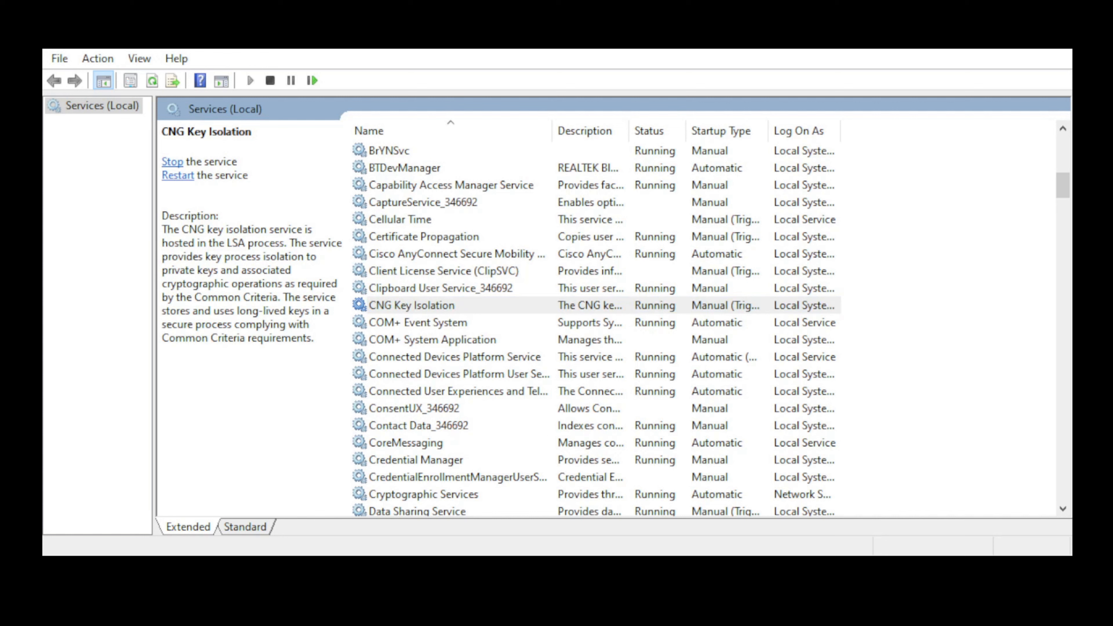
double_click(411, 305)
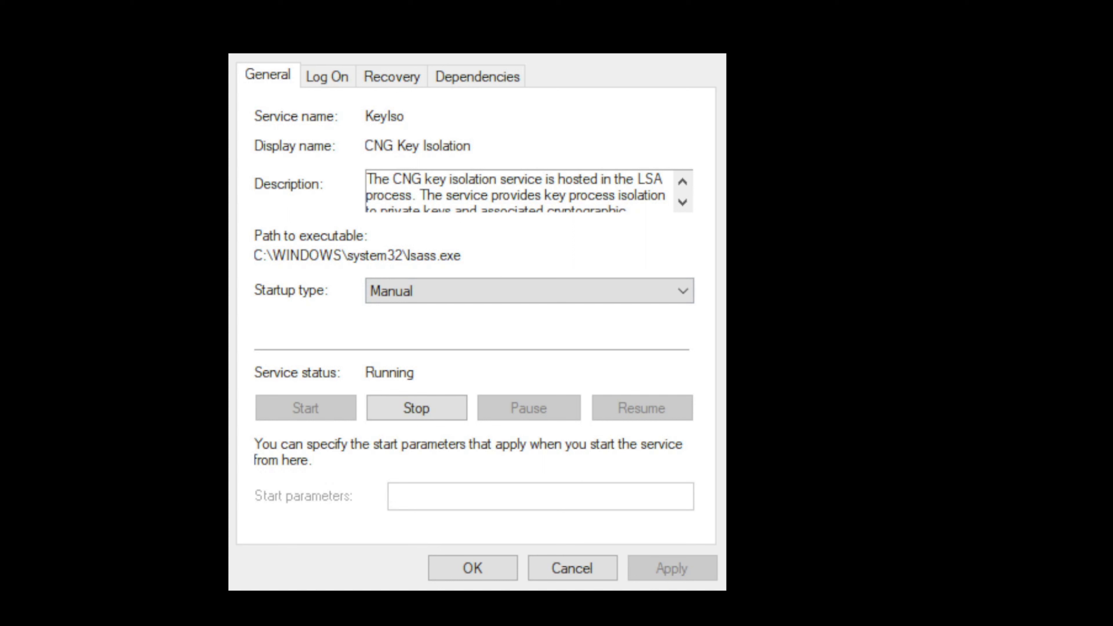
Step: Check CNG Key Isolation's Log On account, Recovery actions and Dependencies on Remote Procedure Call
left_click(327, 77)
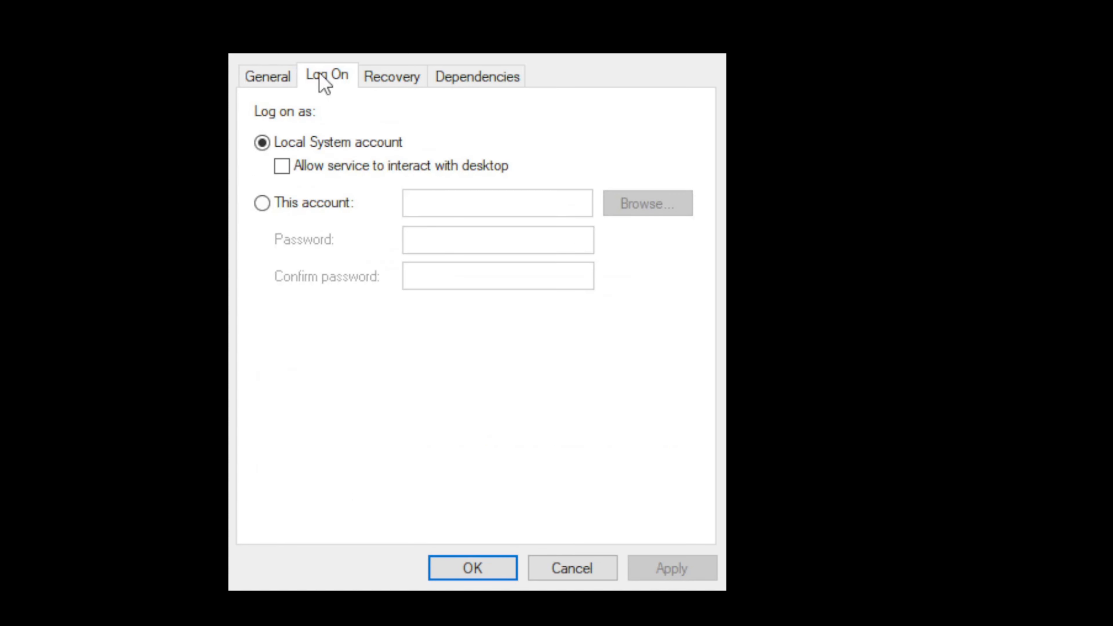
mouse_move(333, 101)
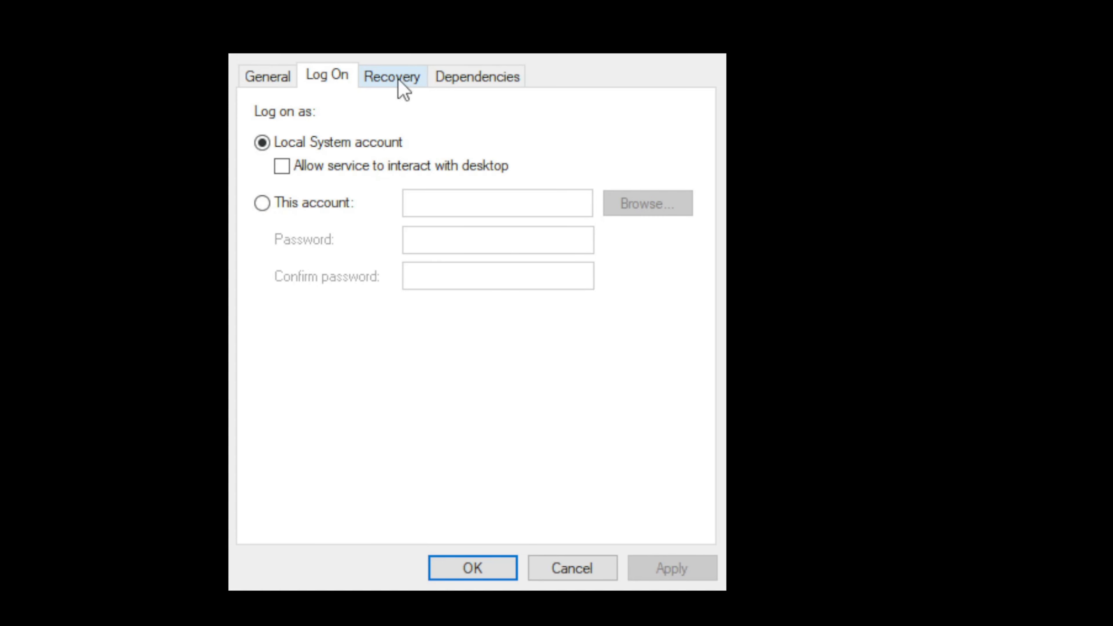
left_click(393, 77)
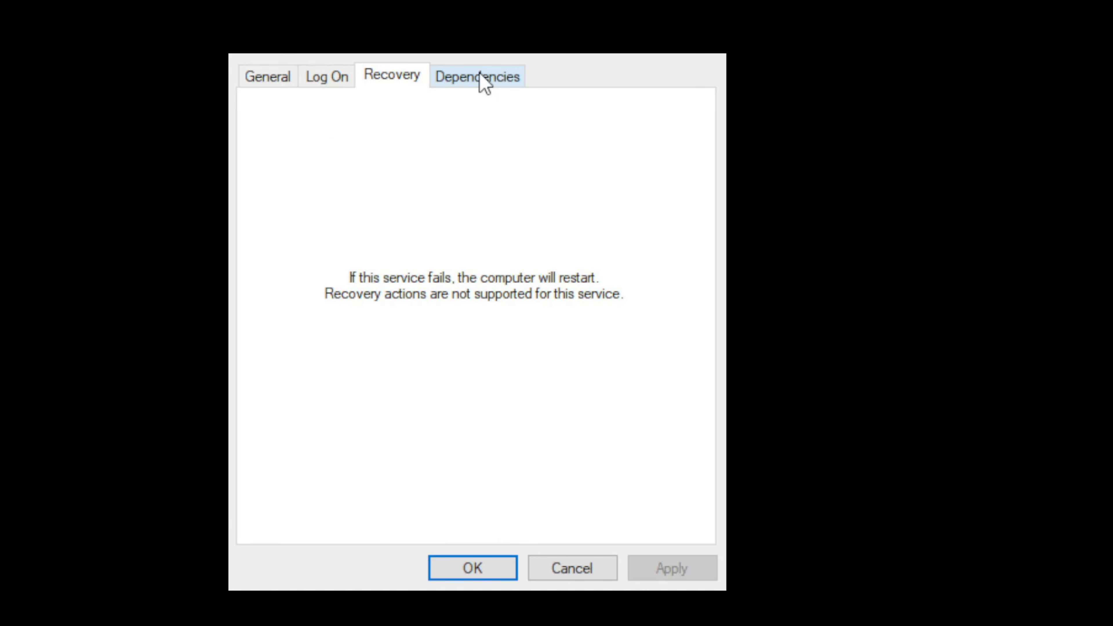
mouse_move(500, 189)
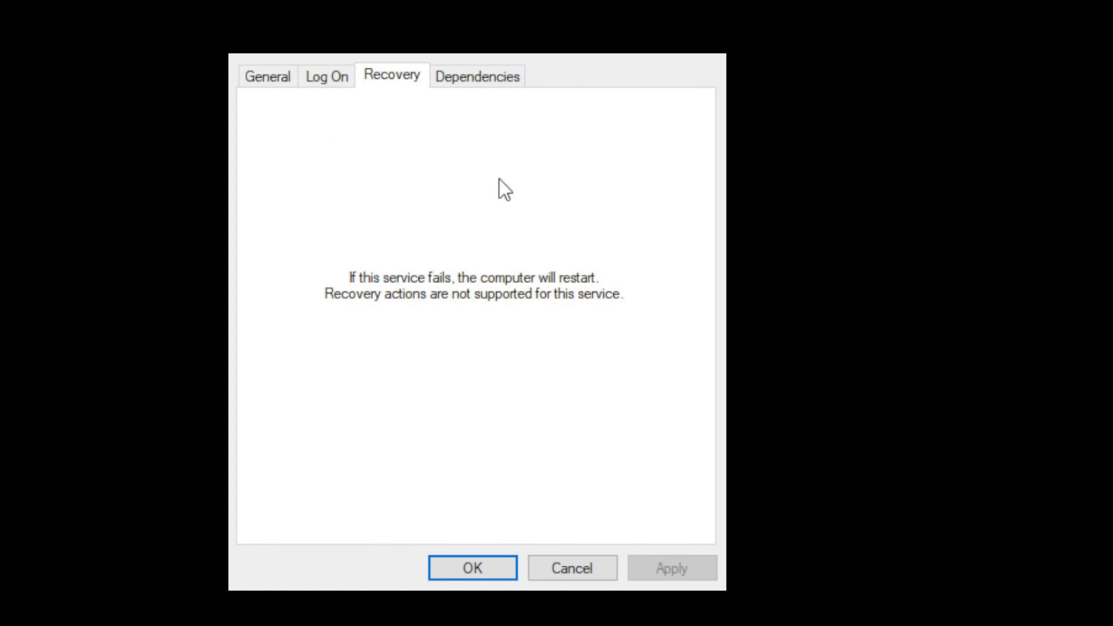
left_click(477, 76)
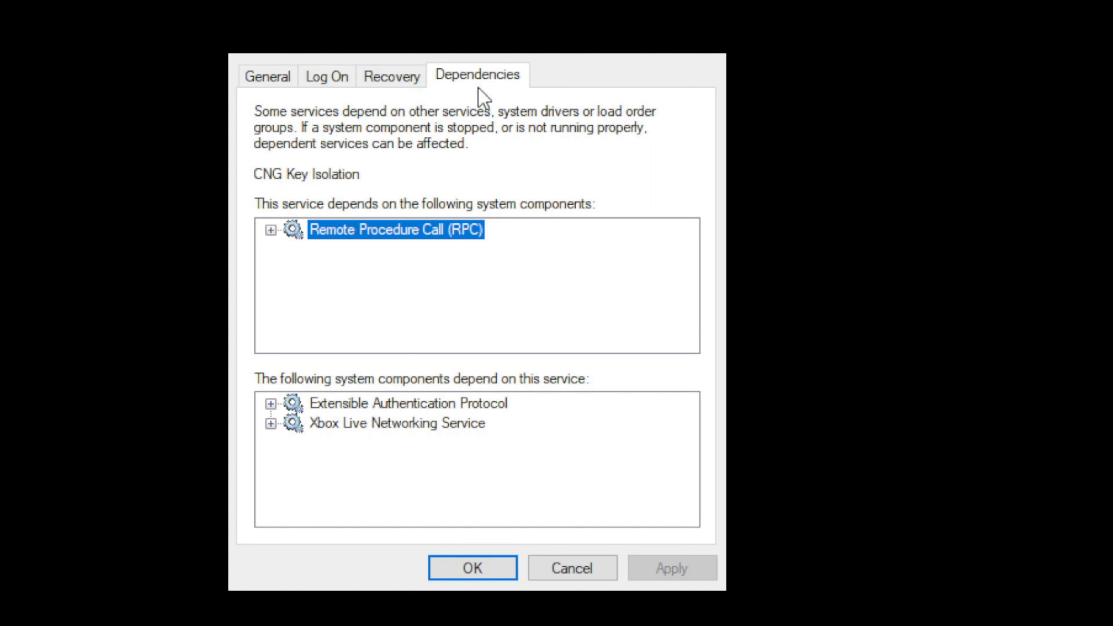
mouse_move(519, 190)
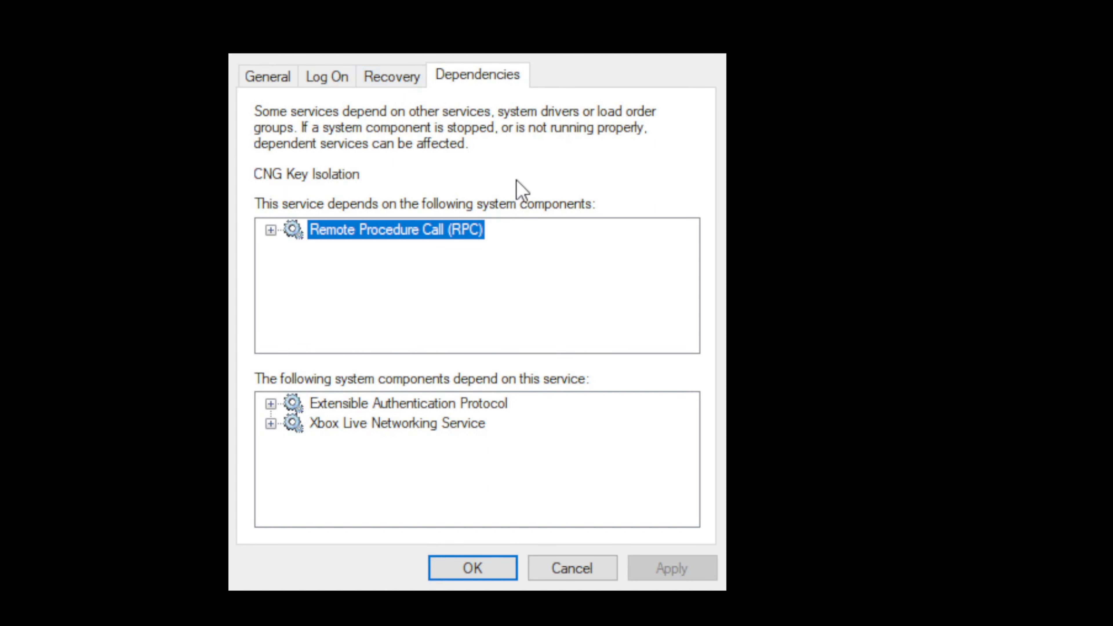
mouse_move(565, 135)
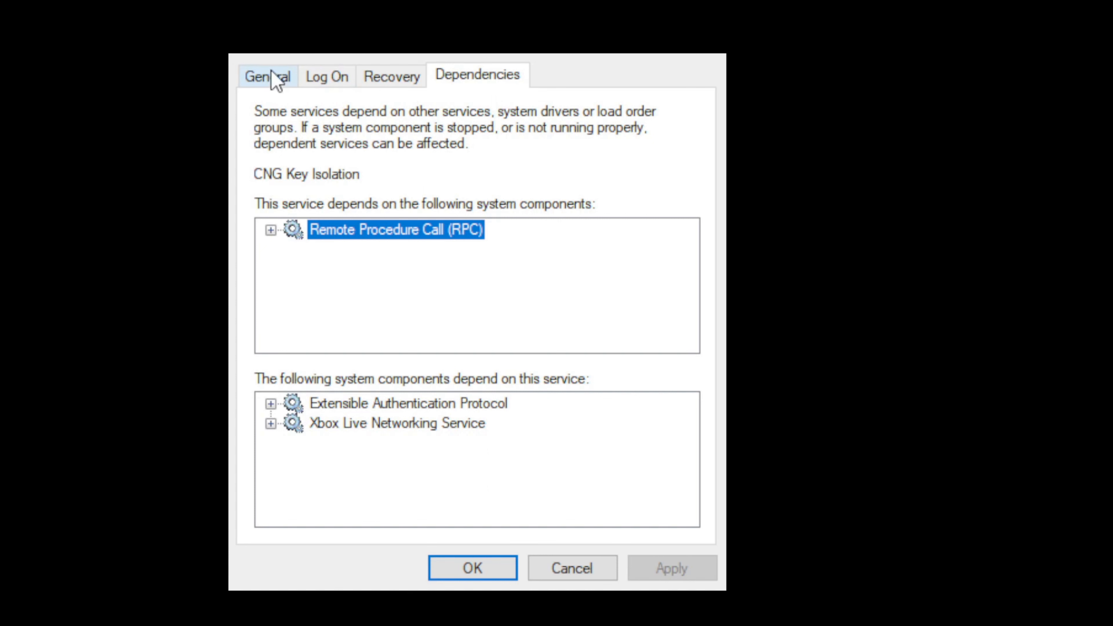
mouse_move(324, 96)
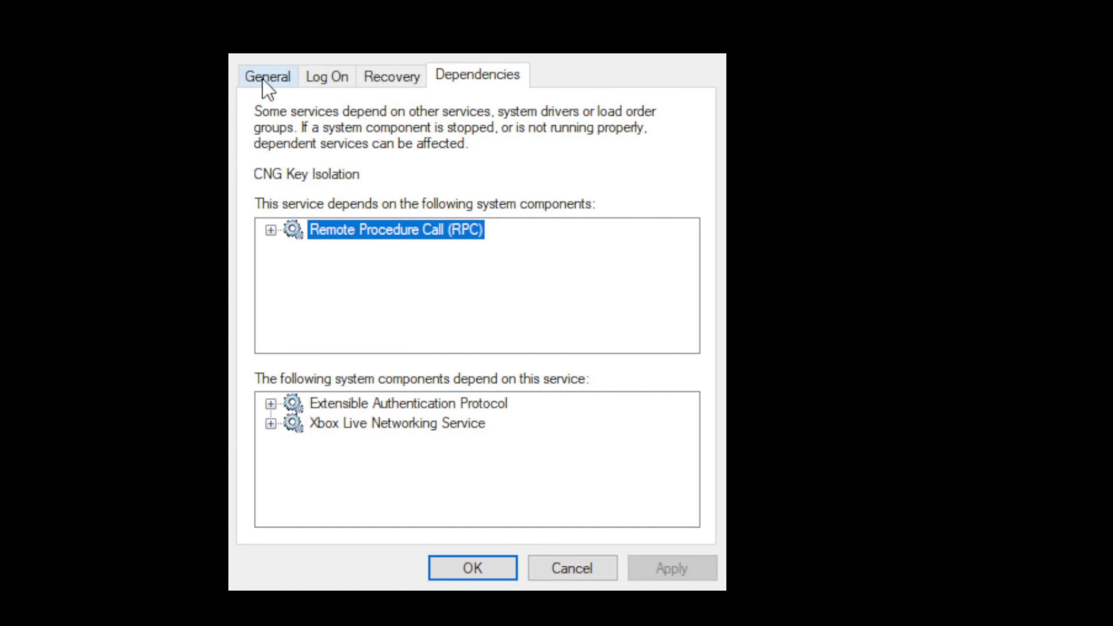
Step: Review the Manual startup type on the General page and cancel out without changes
left_click(270, 77)
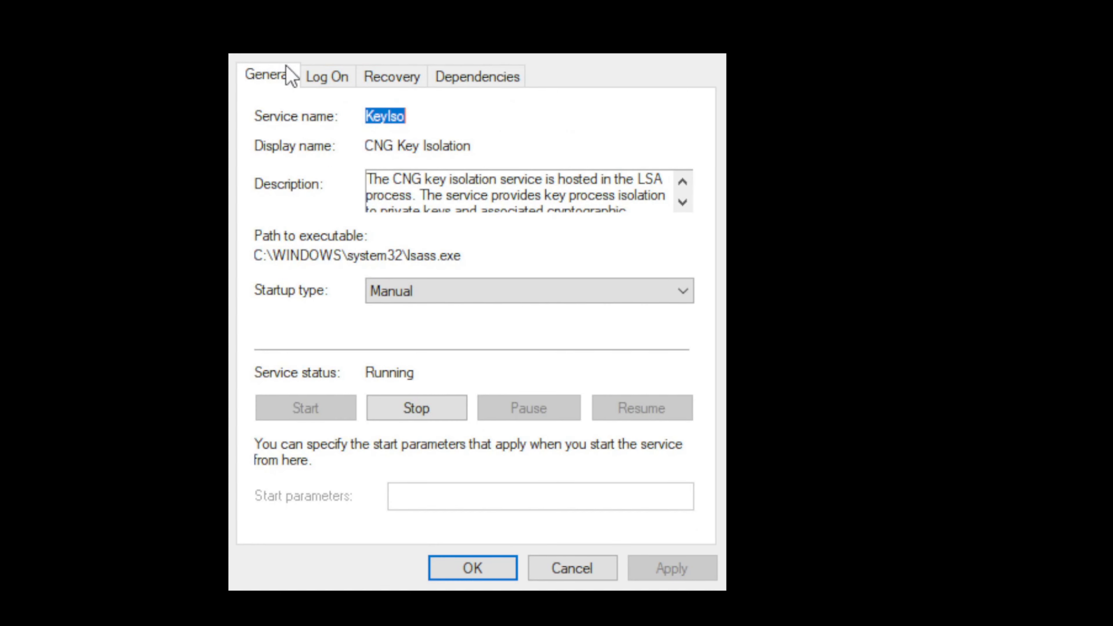
mouse_move(625, 369)
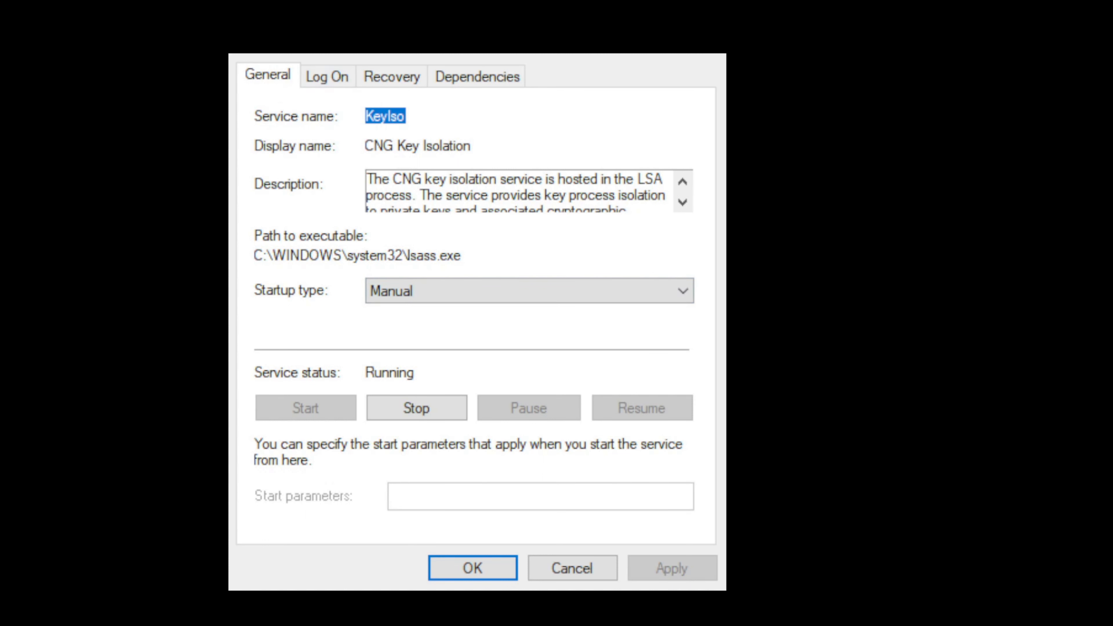
mouse_move(531, 121)
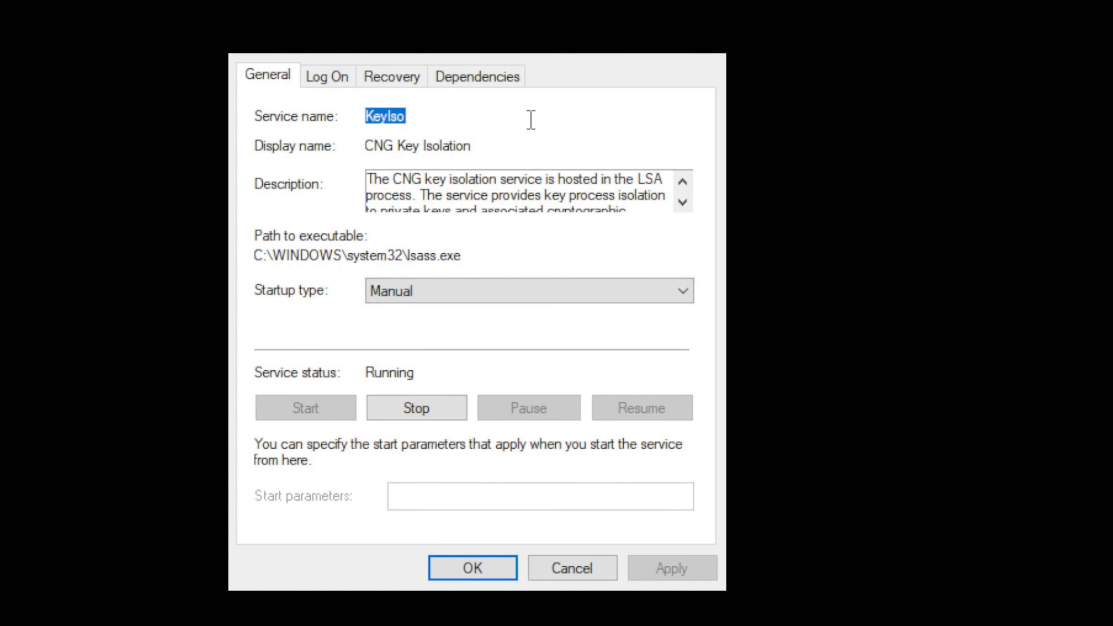
mouse_move(426, 412)
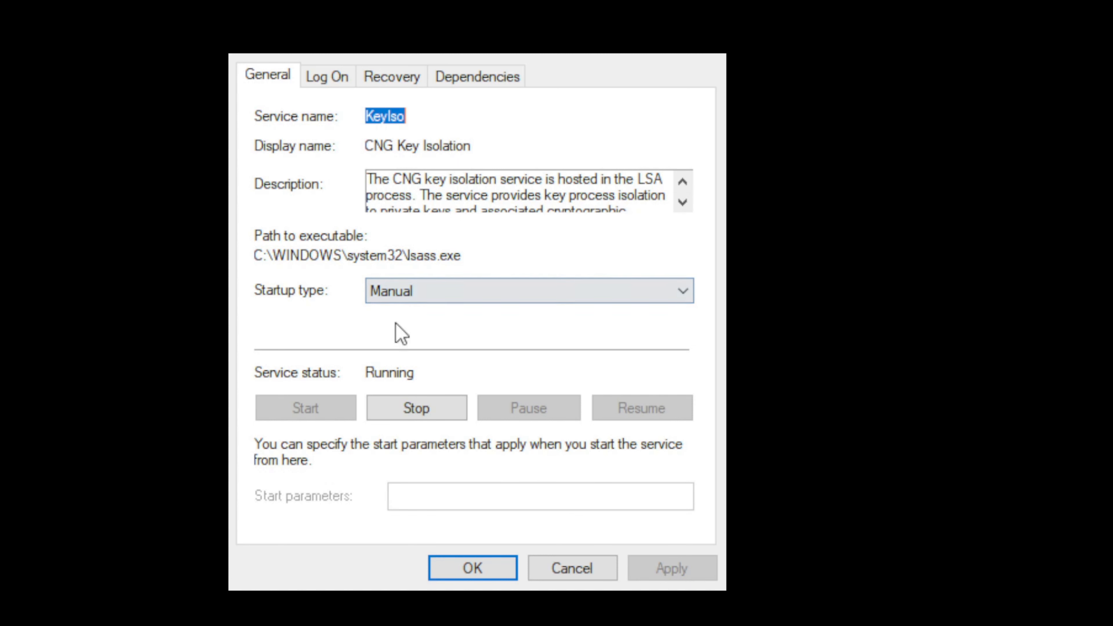
left_click(528, 295)
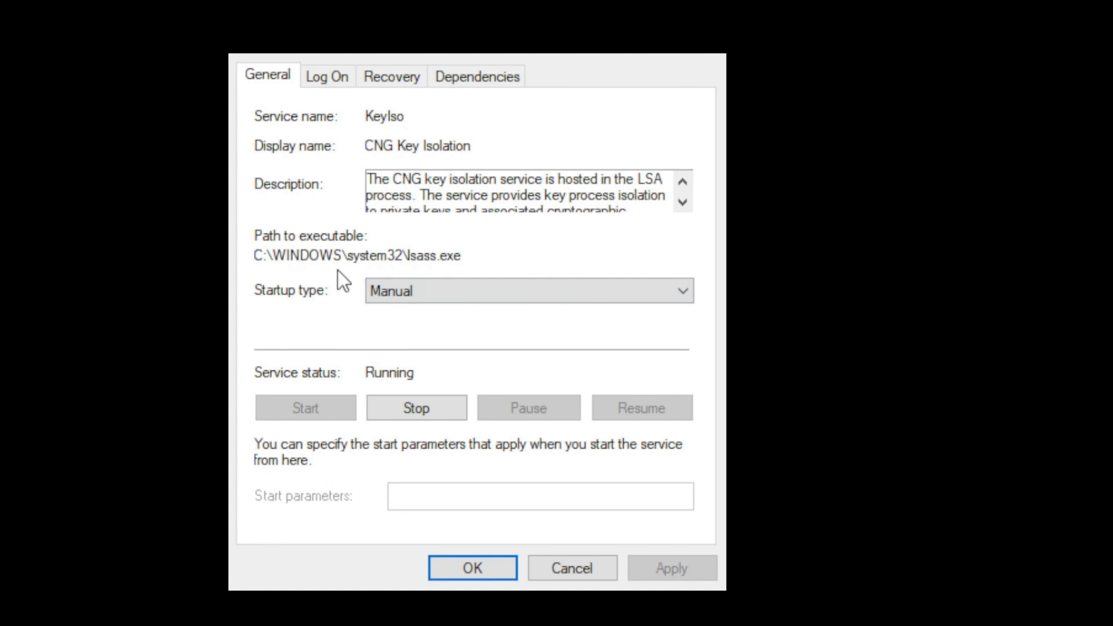
mouse_move(544, 327)
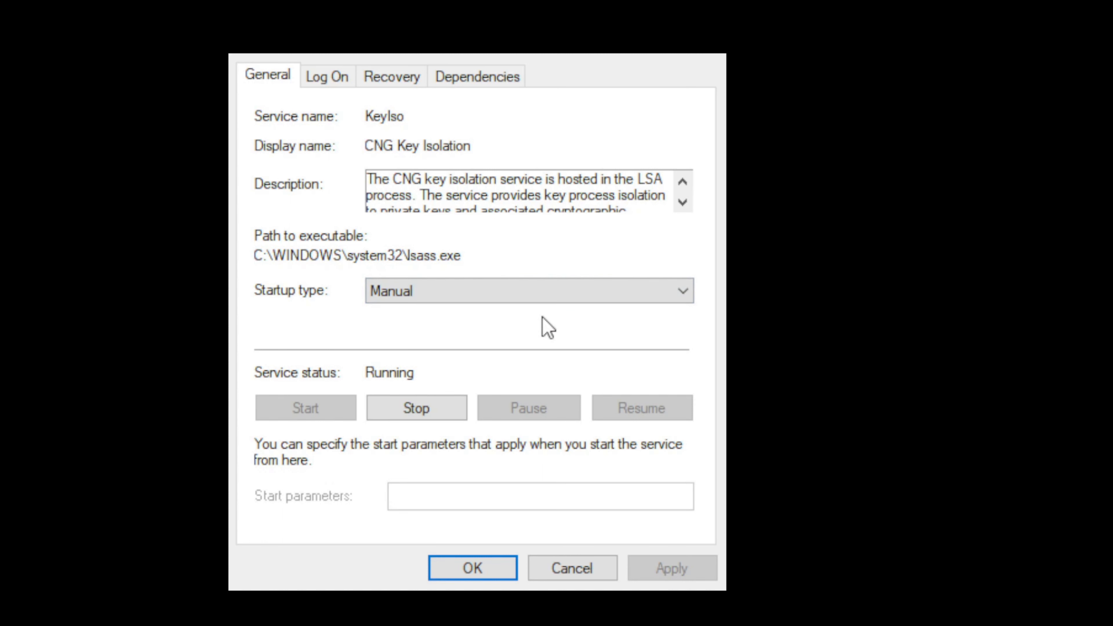
left_click(546, 294)
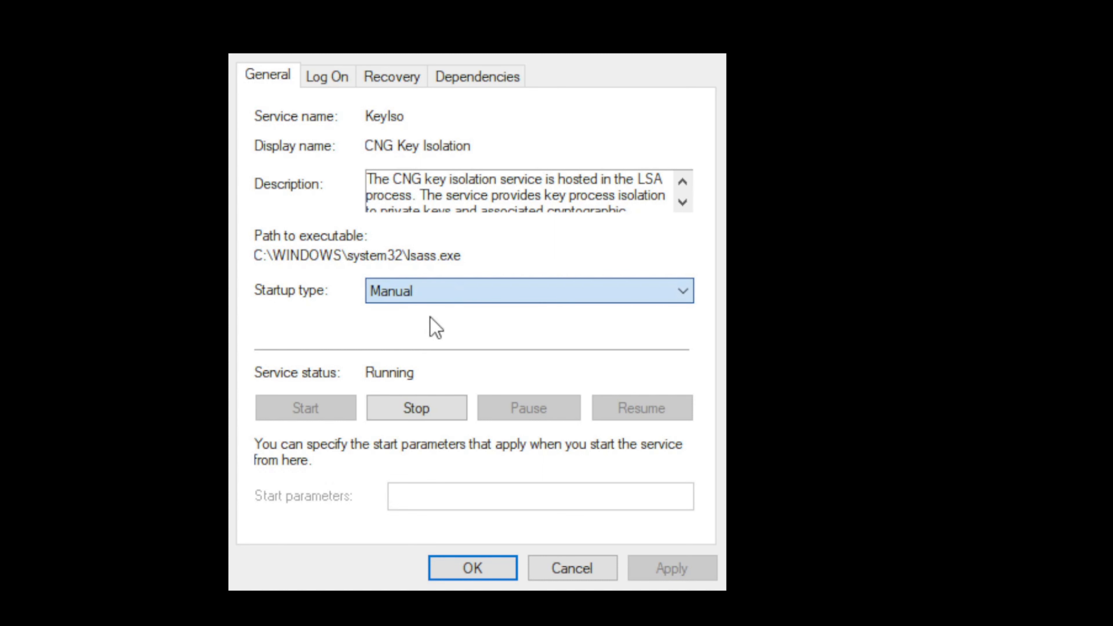
mouse_move(275, 295)
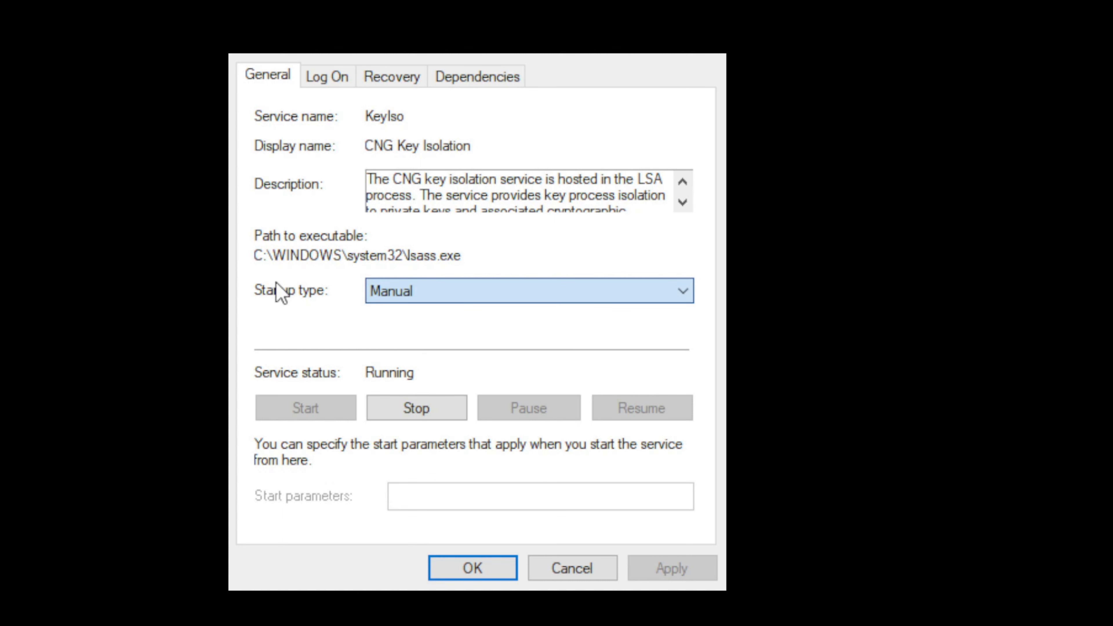
mouse_move(337, 284)
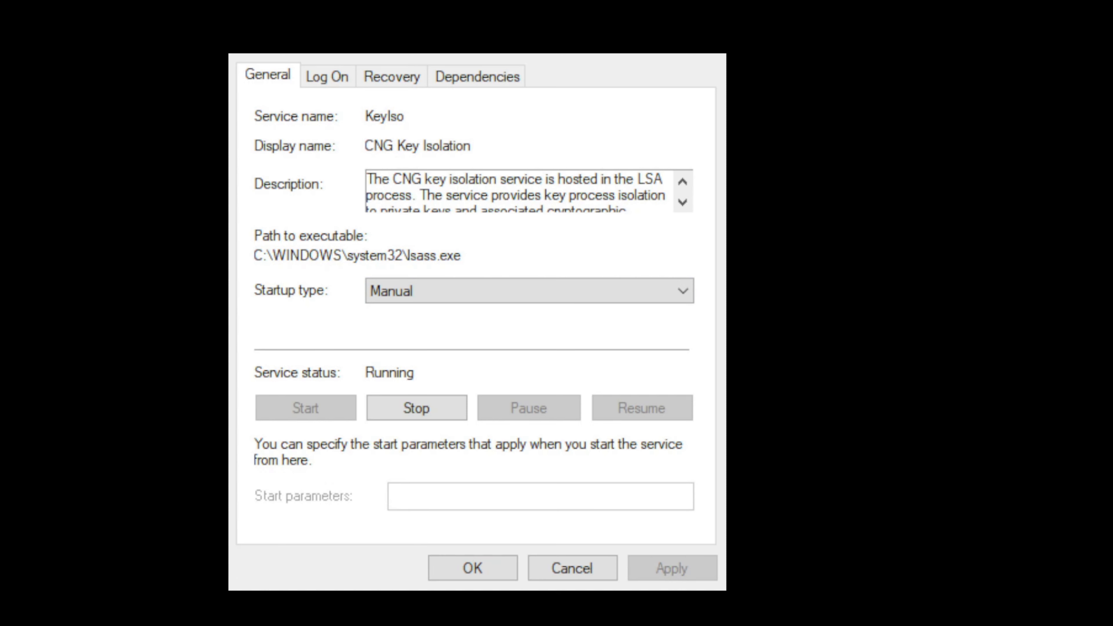
left_click(573, 568)
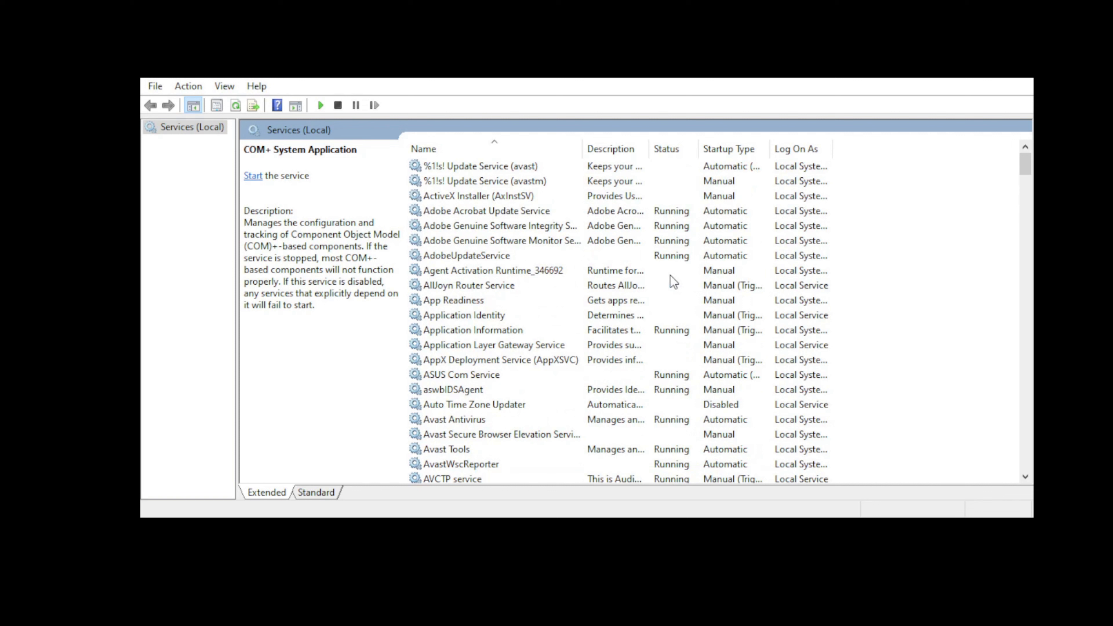
Step: Sort the services list by Startup Type so Automatic services group at the top
left_click(667, 149)
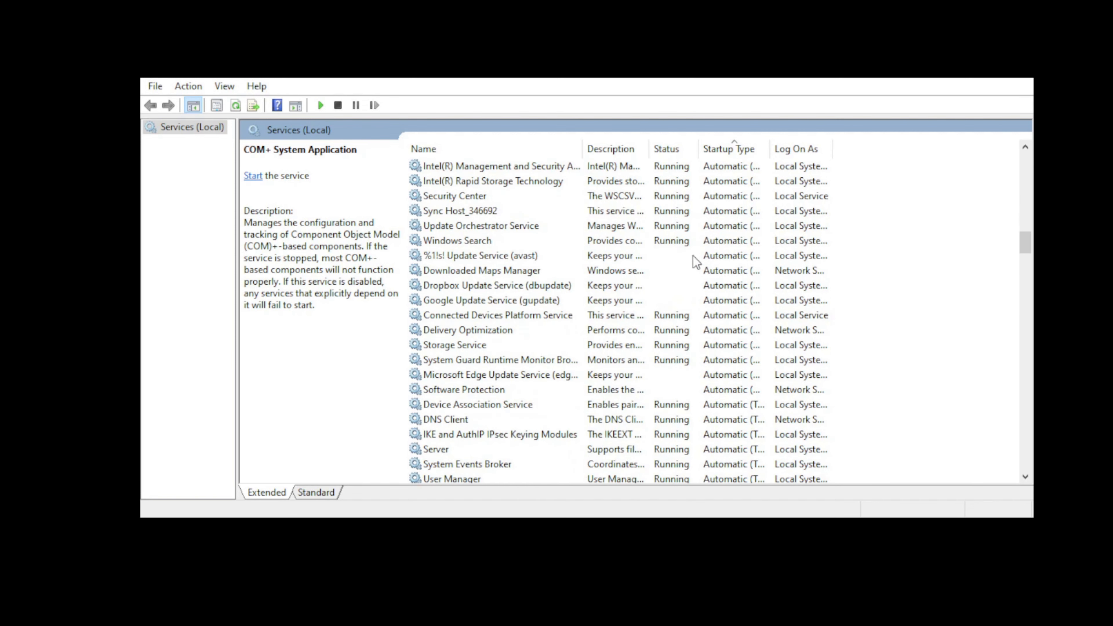
mouse_move(787, 272)
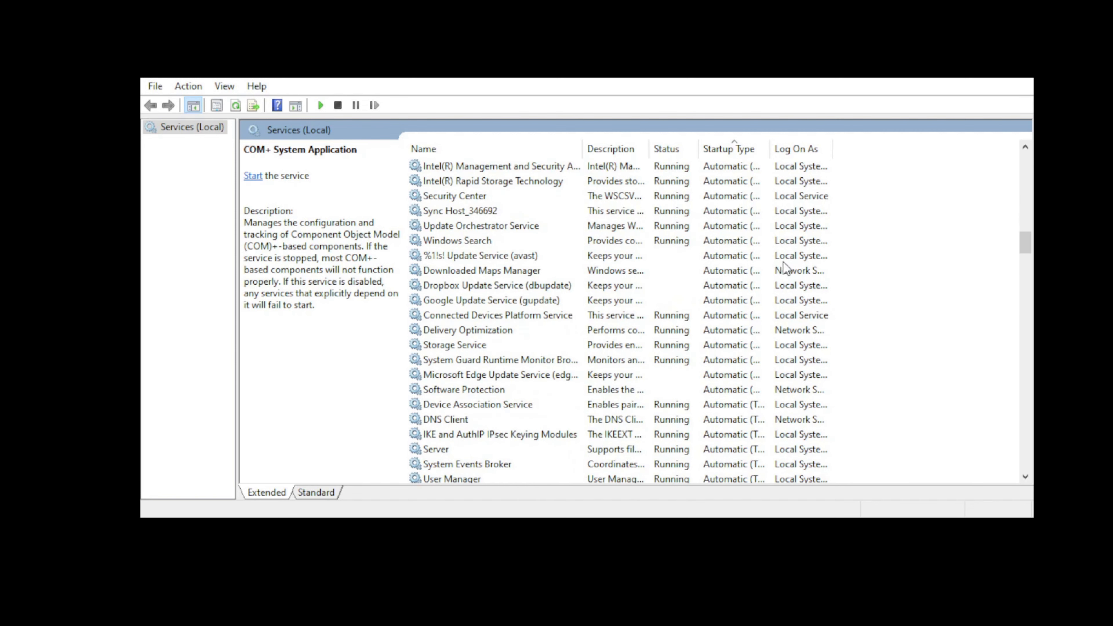
mouse_move(514, 287)
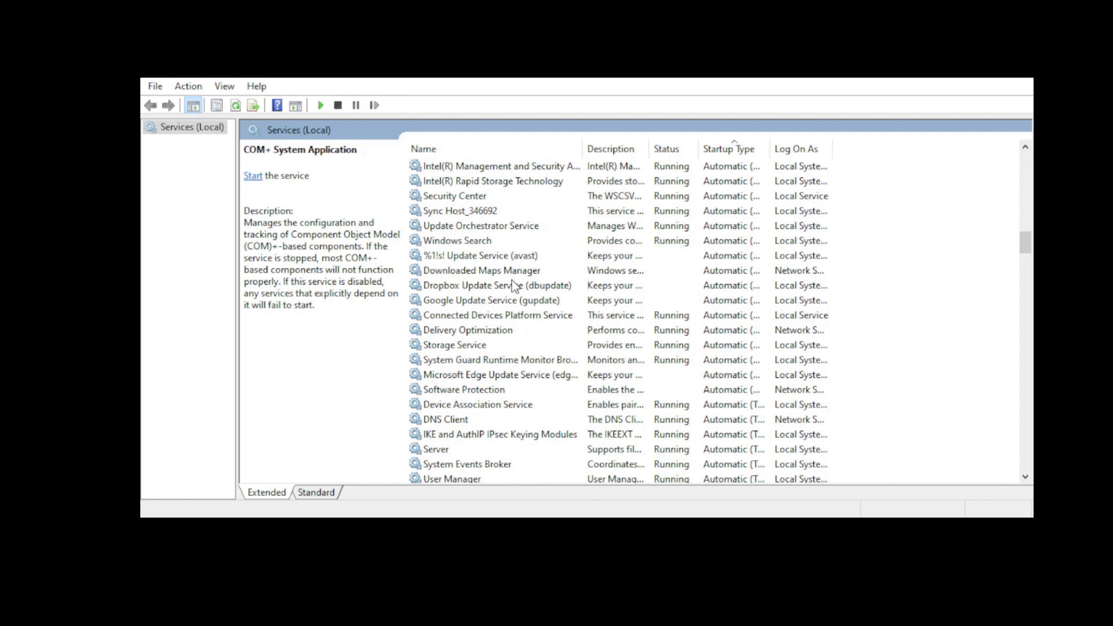
mouse_move(790, 391)
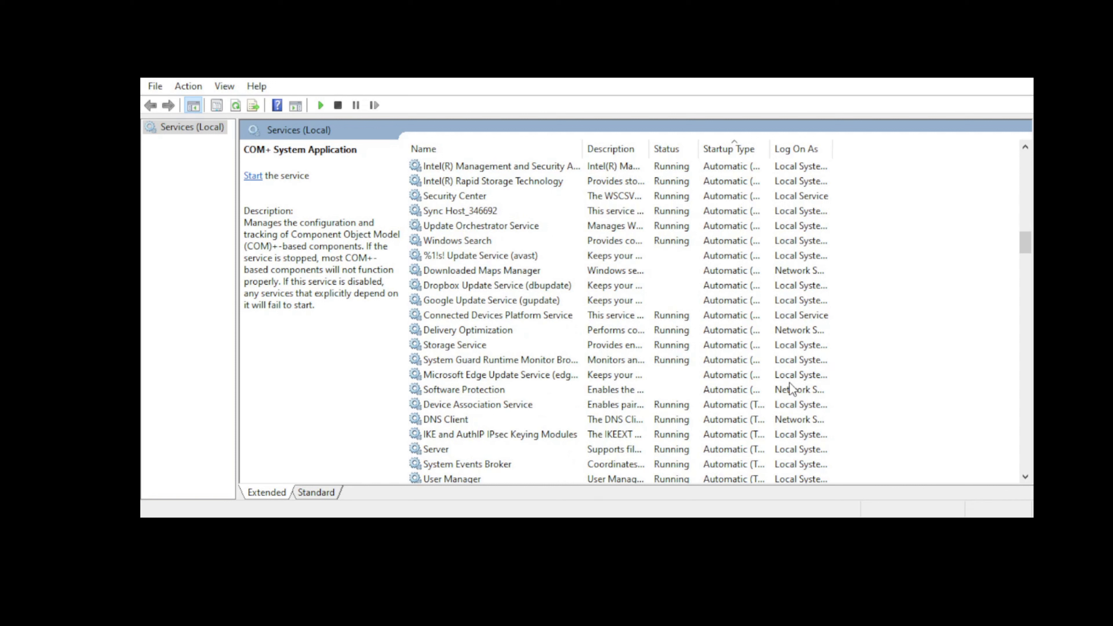
mouse_move(727, 408)
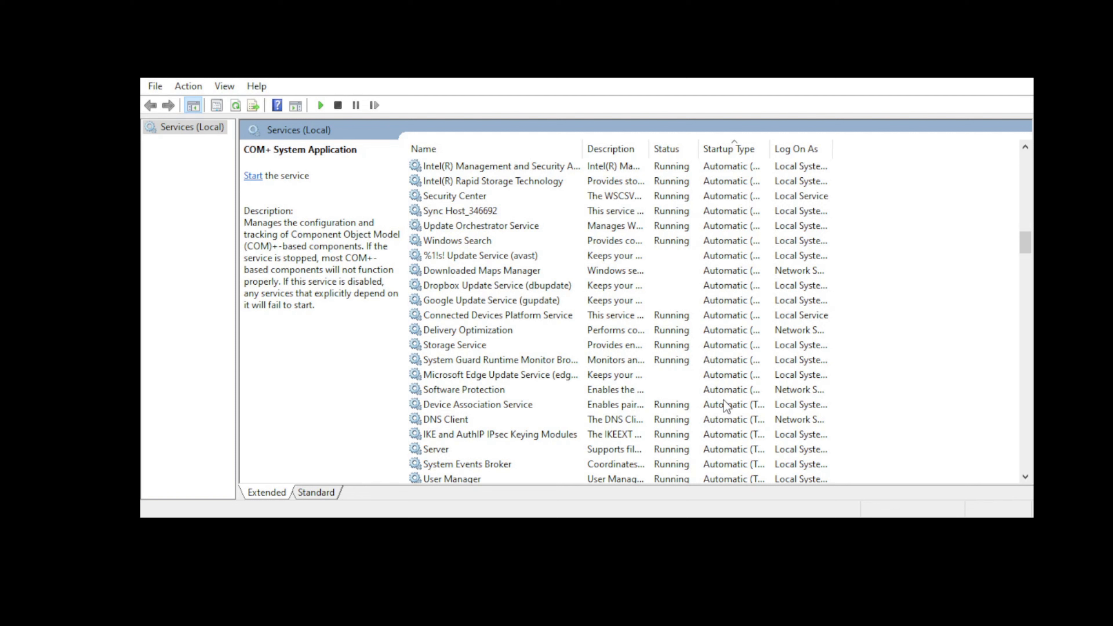
scroll("down", 3)
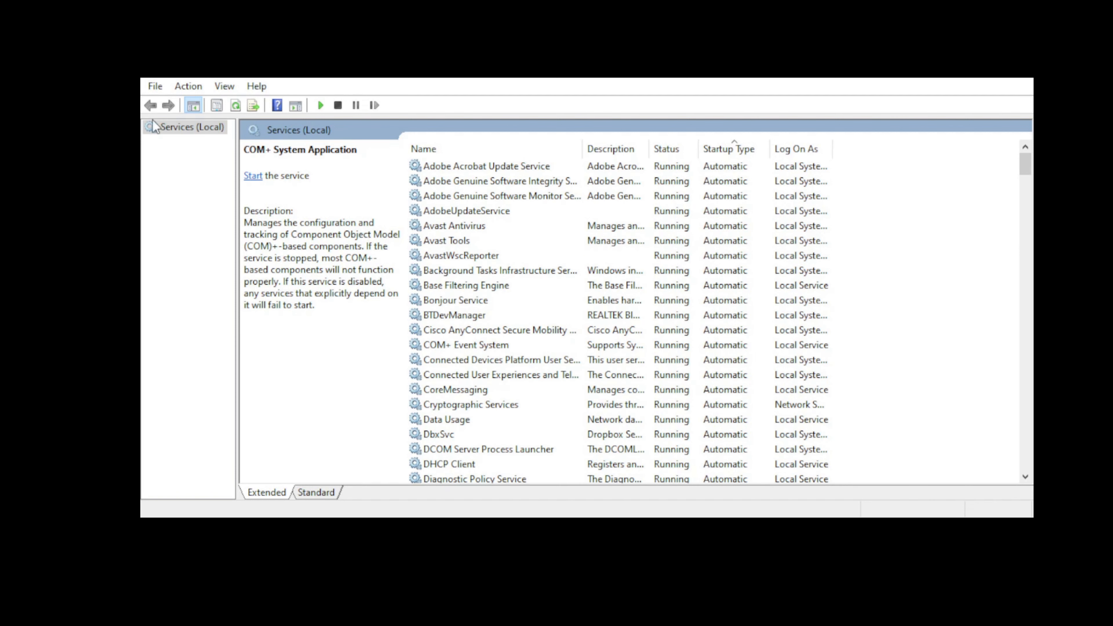
mouse_move(777, 285)
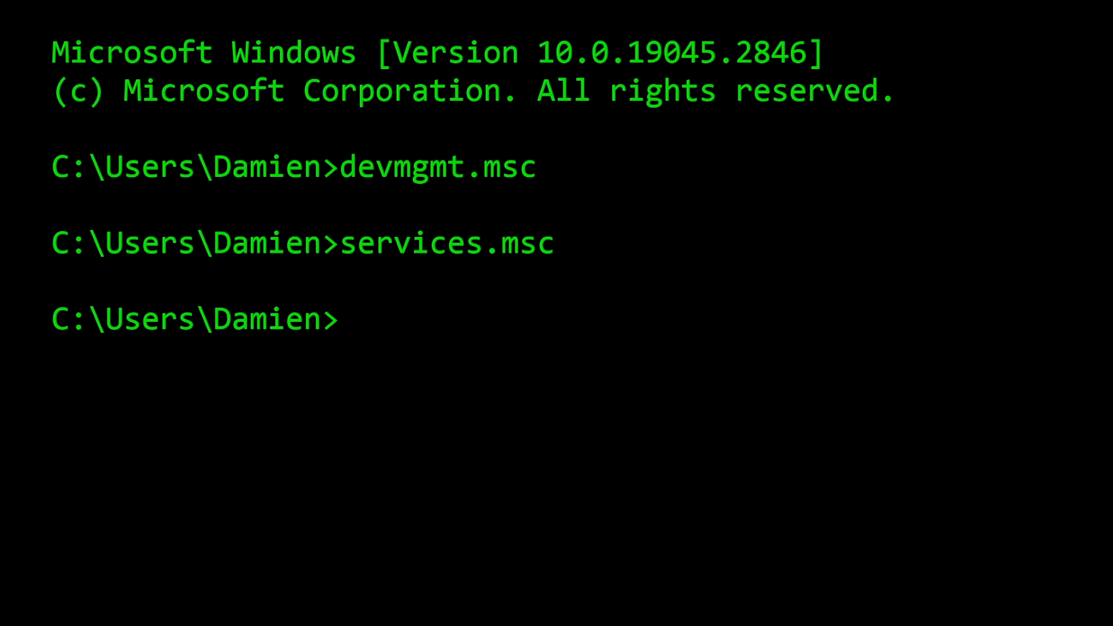
mouse_move(576, 347)
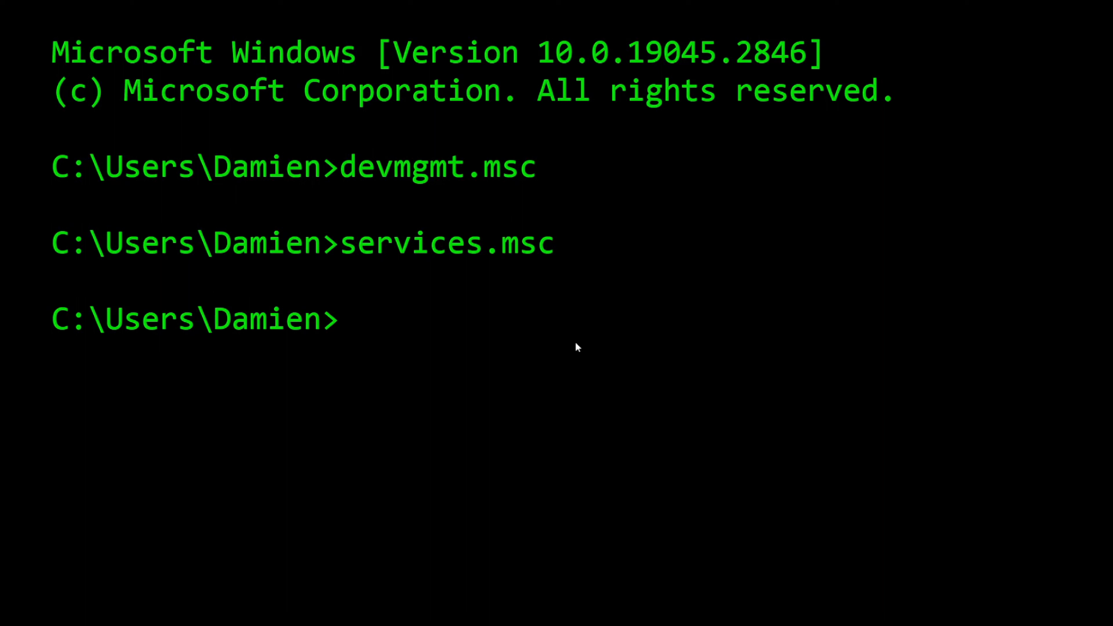
Step: Run appwiz.cpl to bring up Programs and Features with its 210 installed programs
type("appwiz")
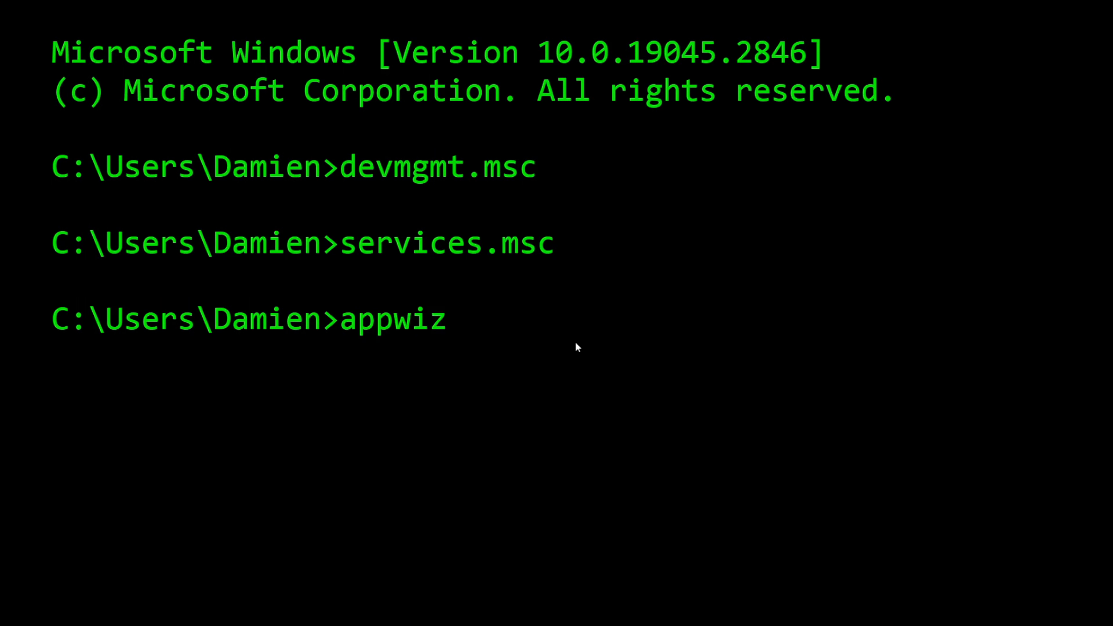
type(".cpl")
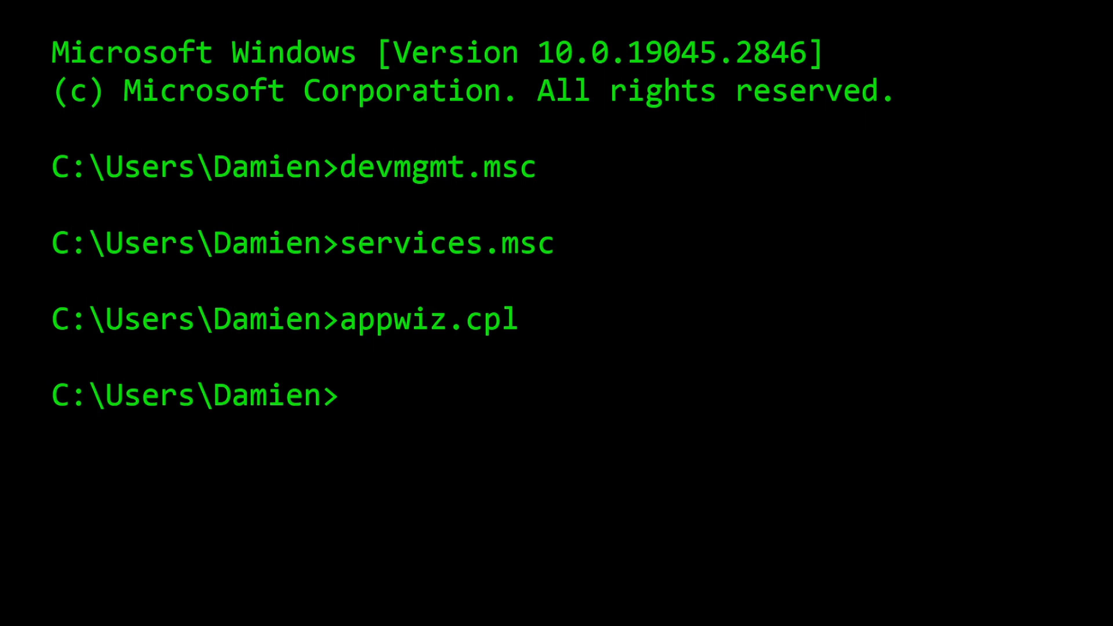
key("Enter")
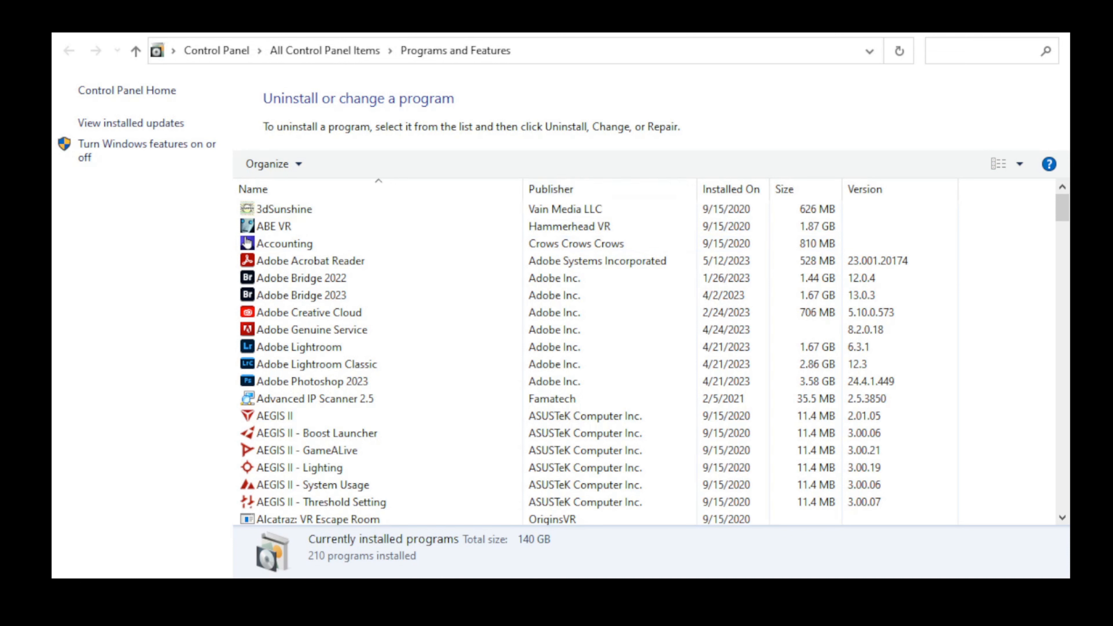
Step: Browse Adobe entries and AEGIS II in the installed programs list
left_click(316, 364)
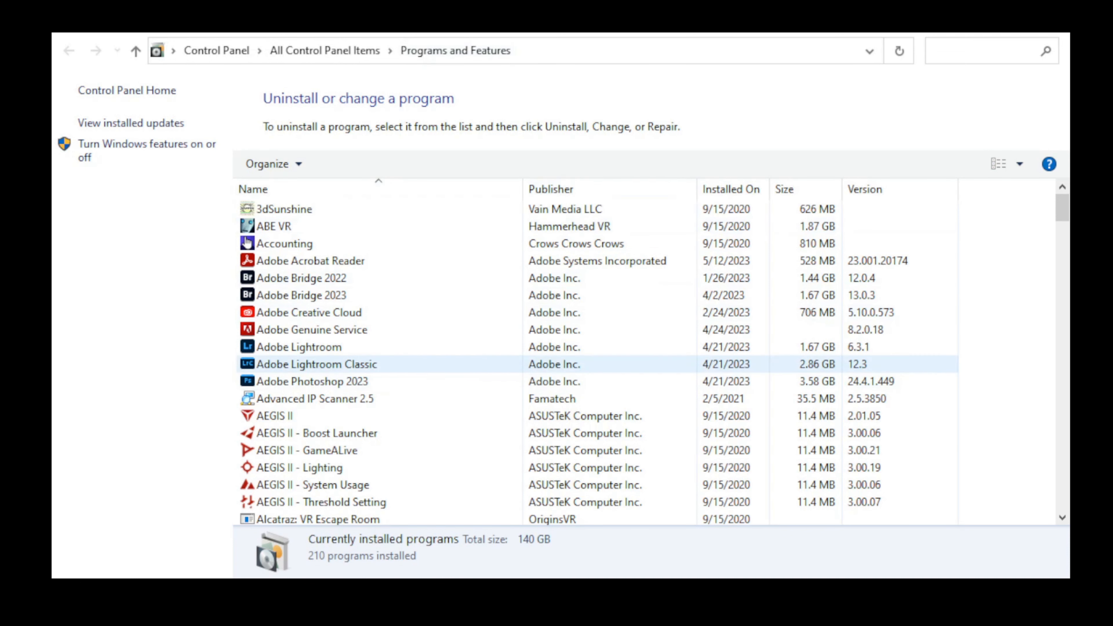
left_click(309, 313)
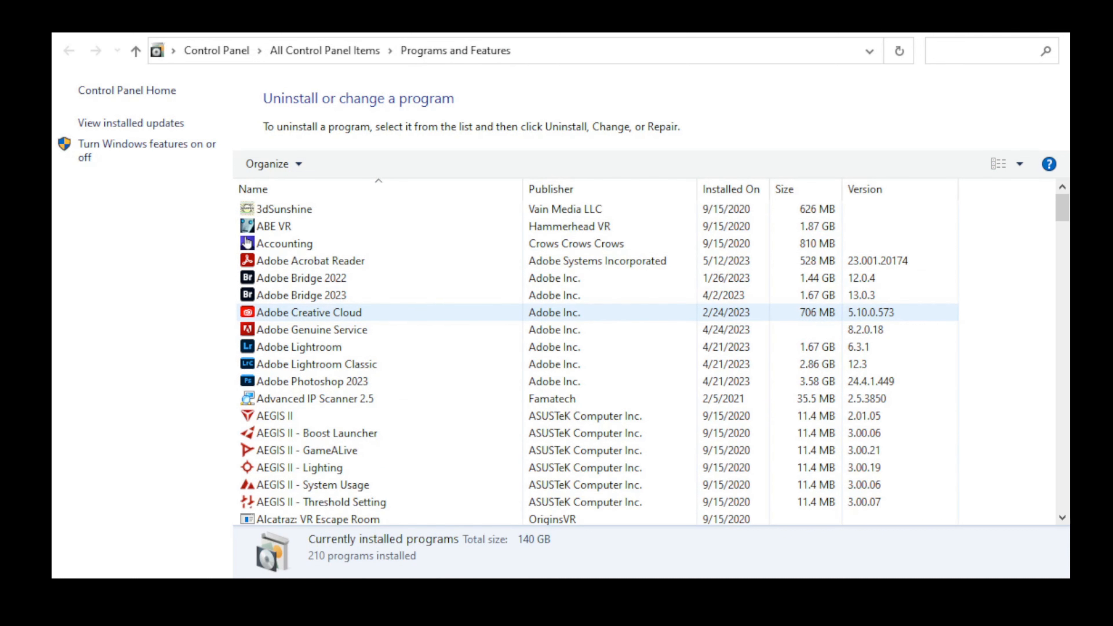
left_click(273, 416)
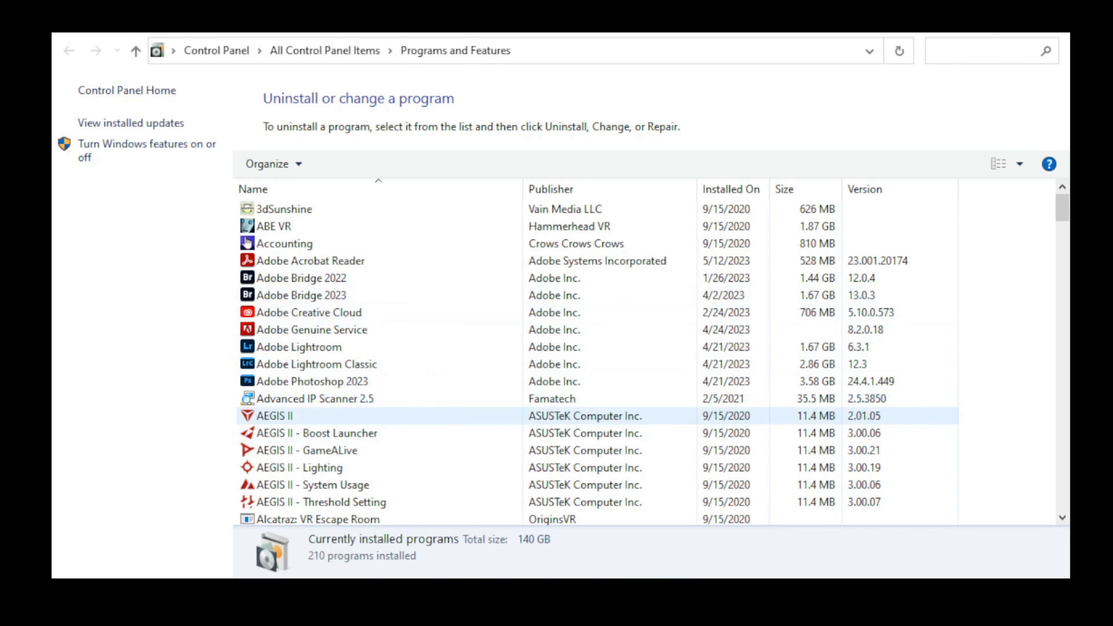
left_click(311, 381)
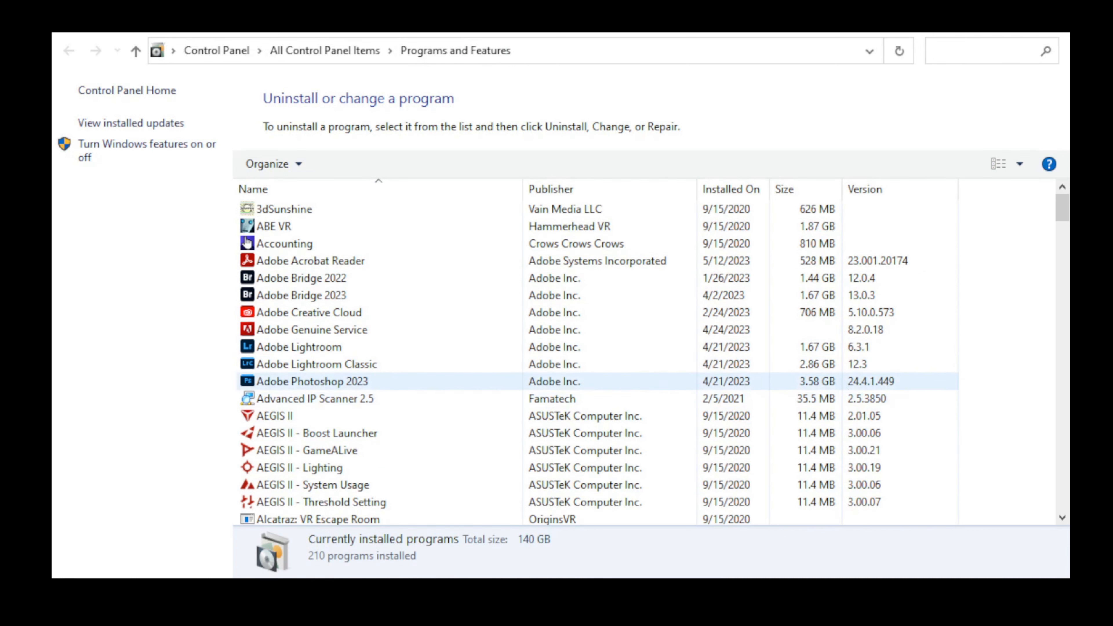
scroll("down", 3)
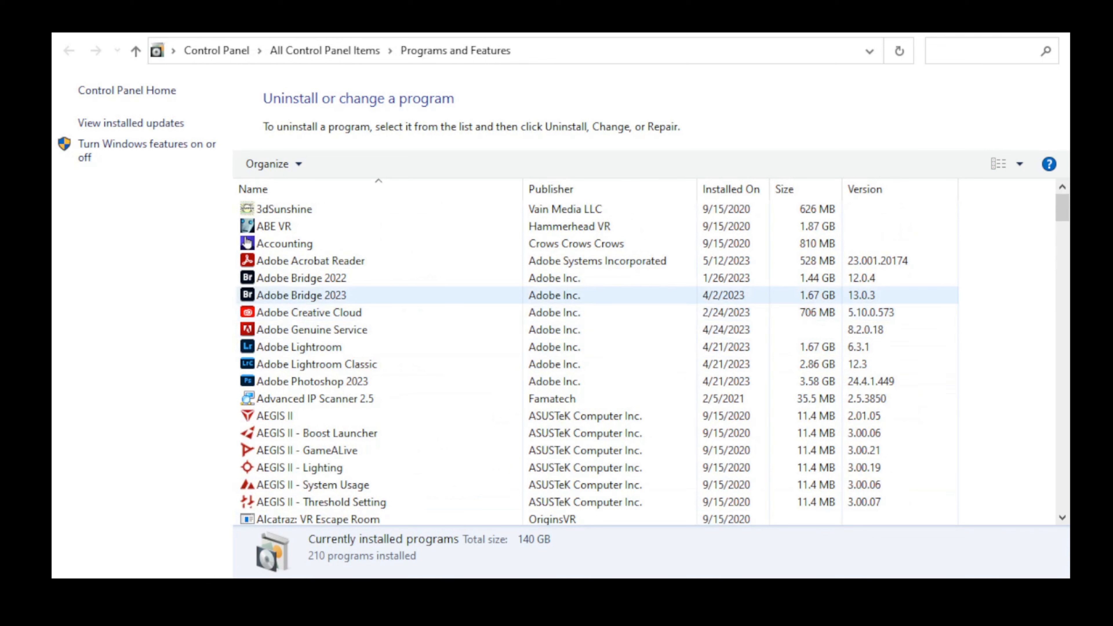
Step: Select AEGIS II to show its ASUSTeK publisher, version 2.01.05 and 11.4 MB size
left_click(299, 347)
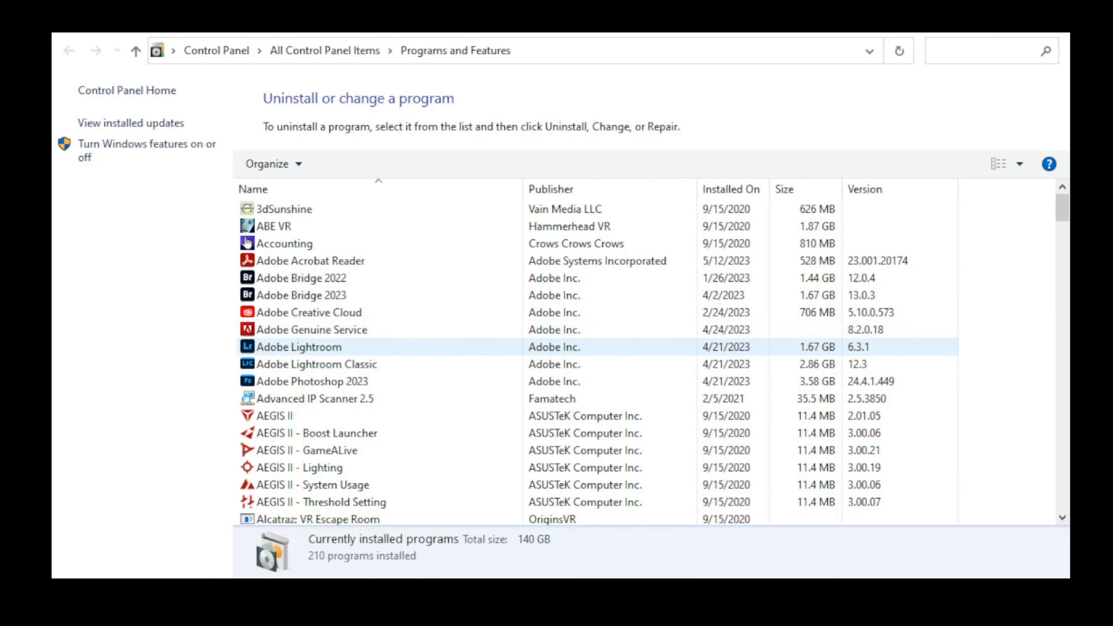
left_click(310, 434)
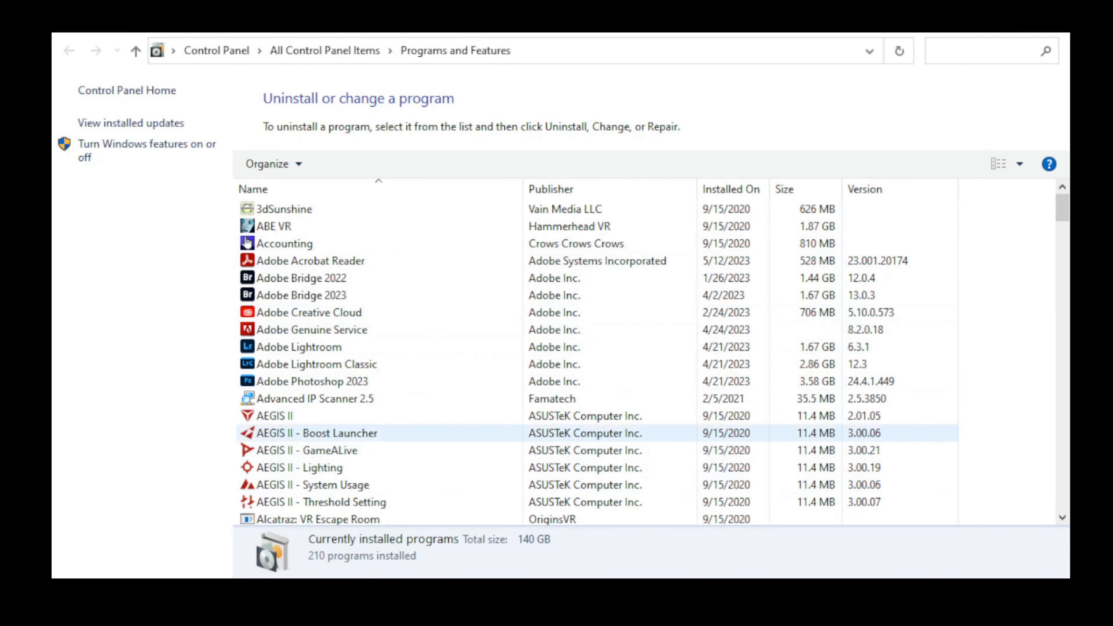
left_click(311, 381)
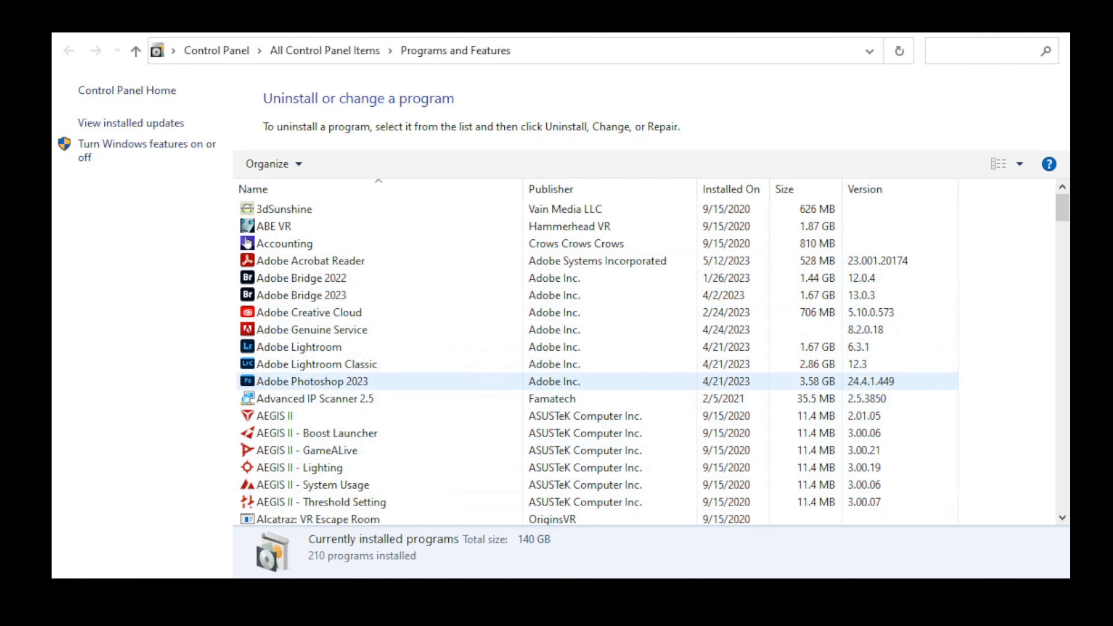
left_click(274, 415)
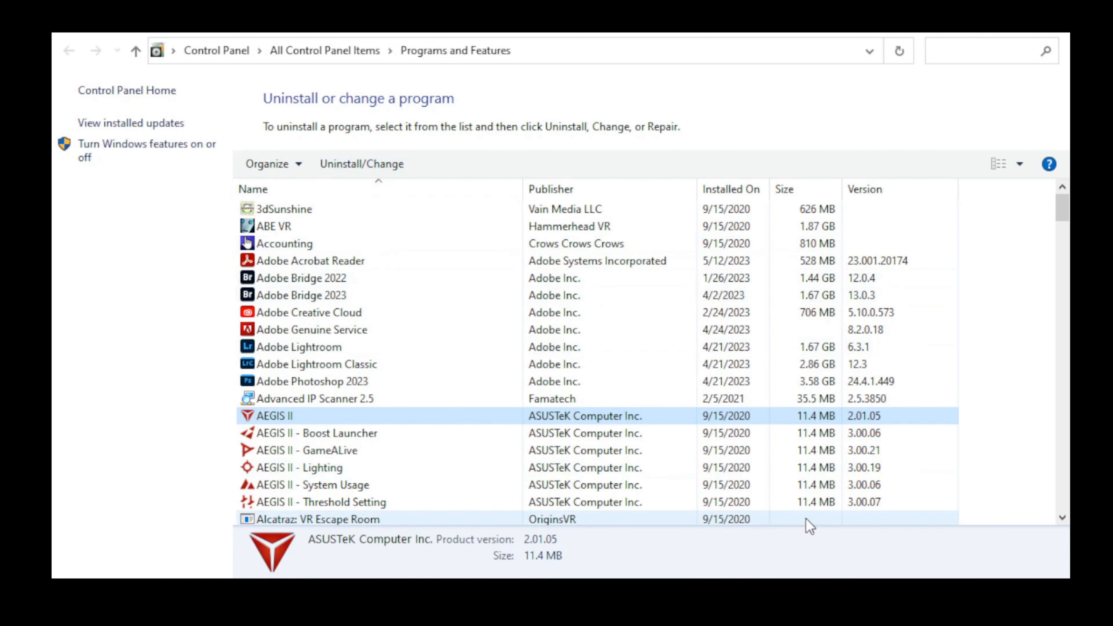
scroll("down", 3)
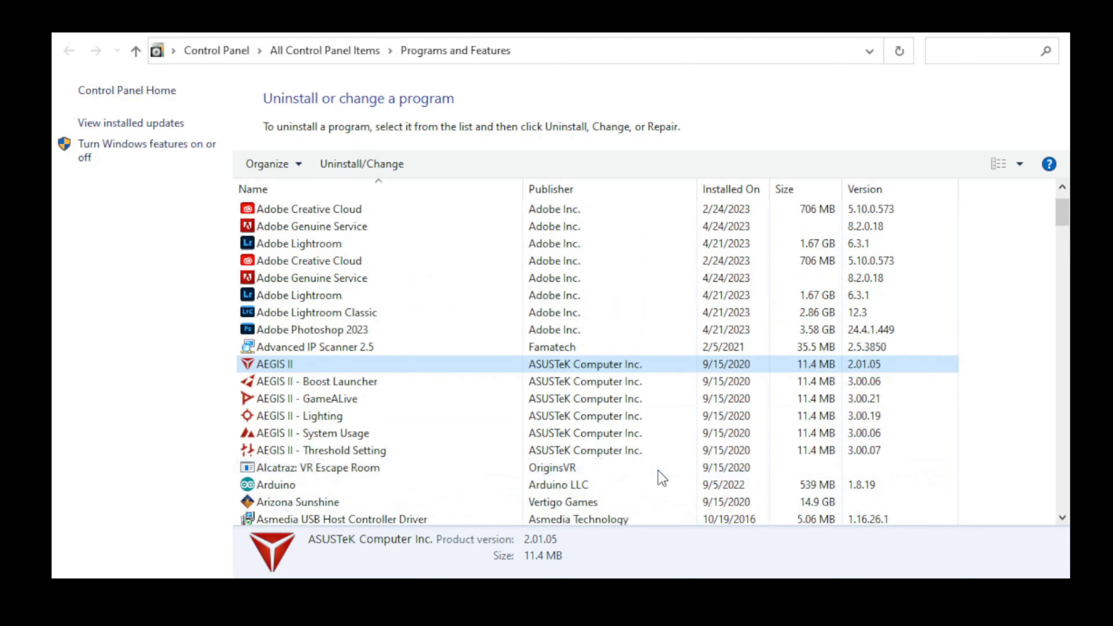